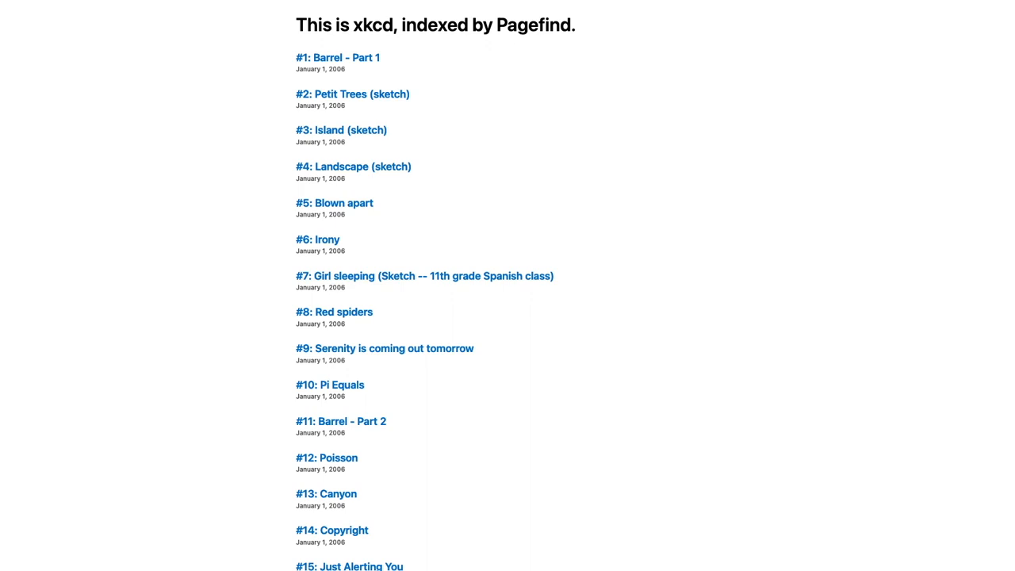
- Scroll the xkcd index and open comic #486: I am Not a Ninja
scroll(down, 3)
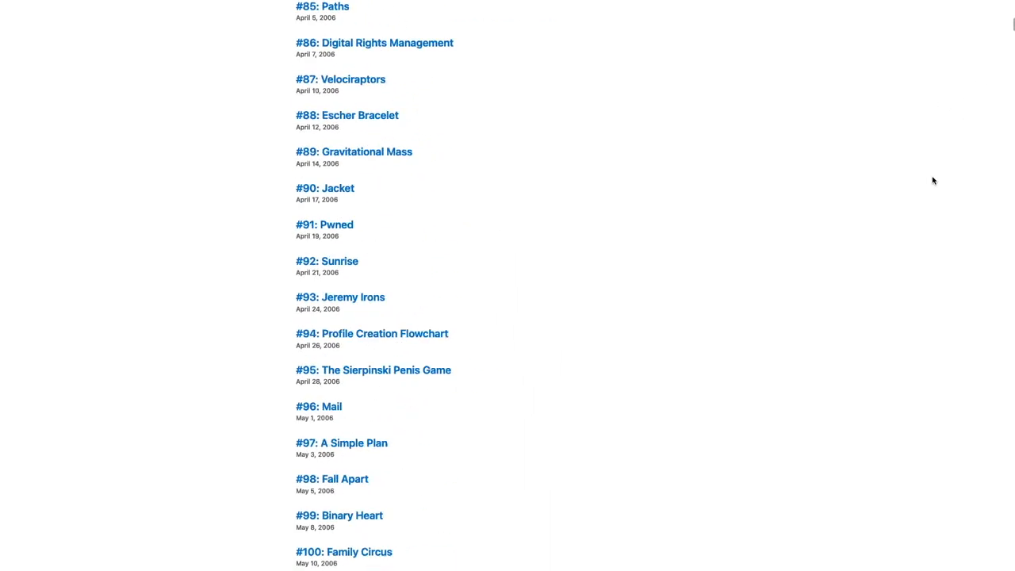
scroll(down, 3)
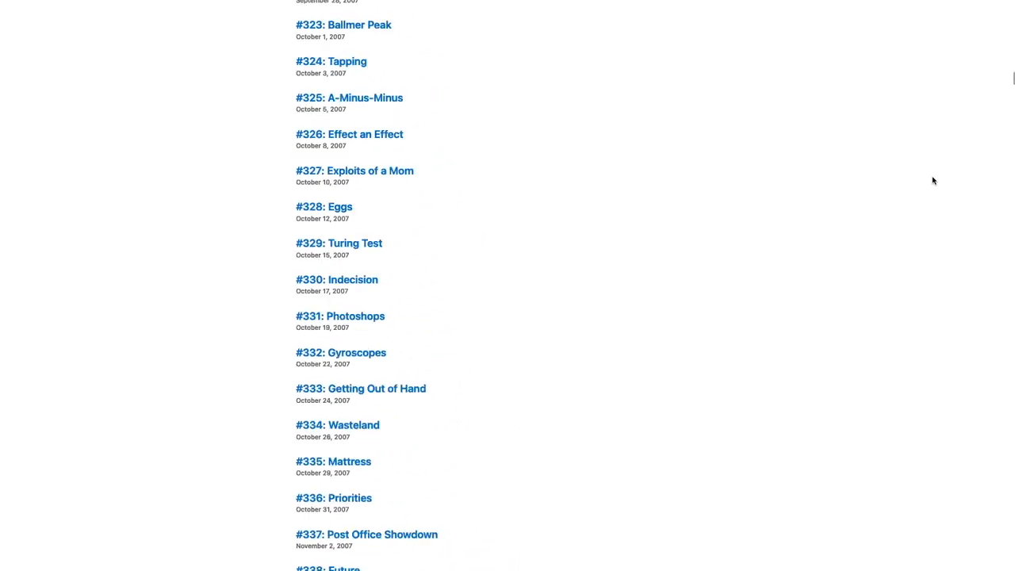
scroll(down, 3)
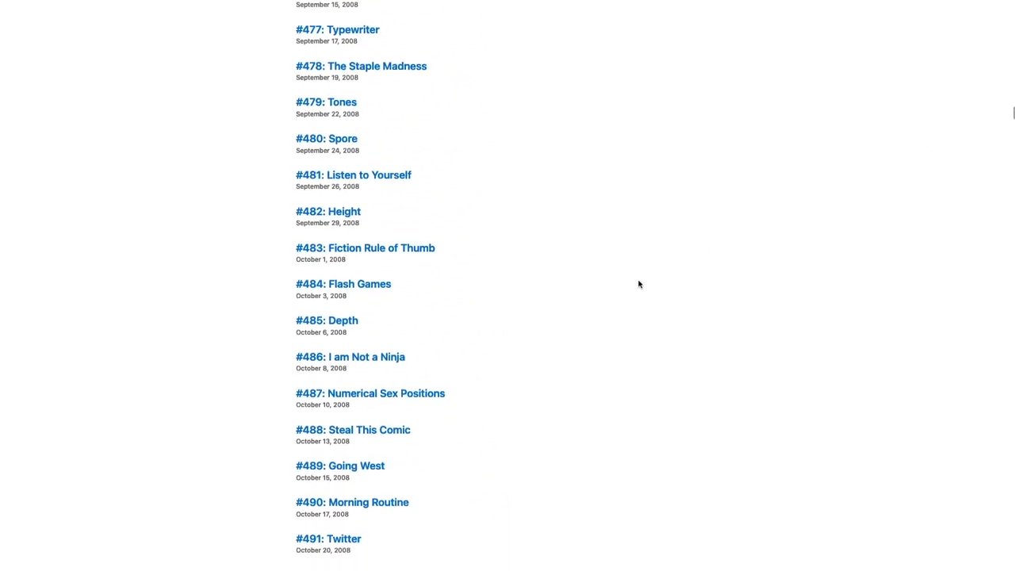
click(349, 355)
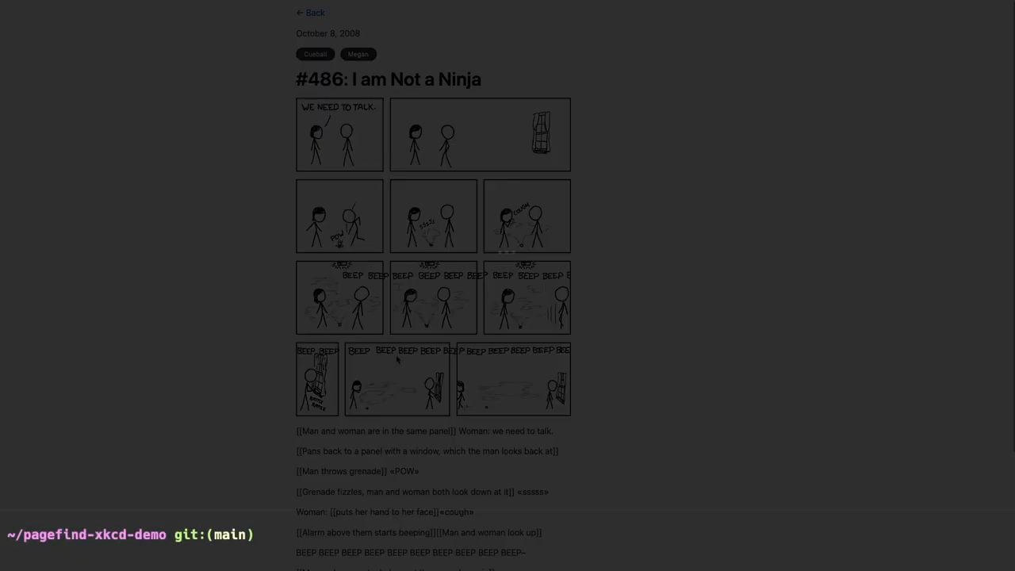
- Run hugo to build 2503 pages, then list the public folder's output
text(hug)
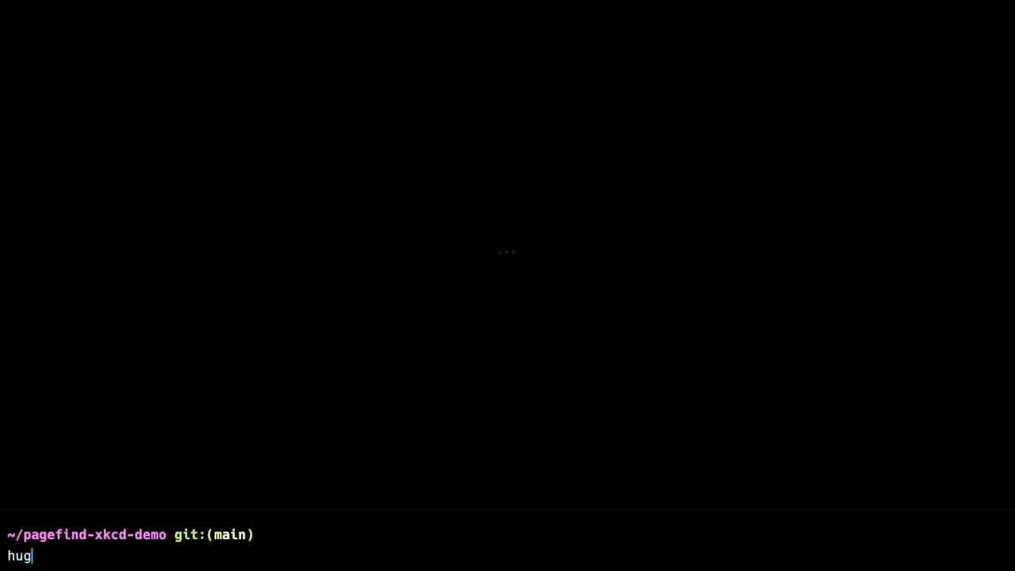
key(Return)
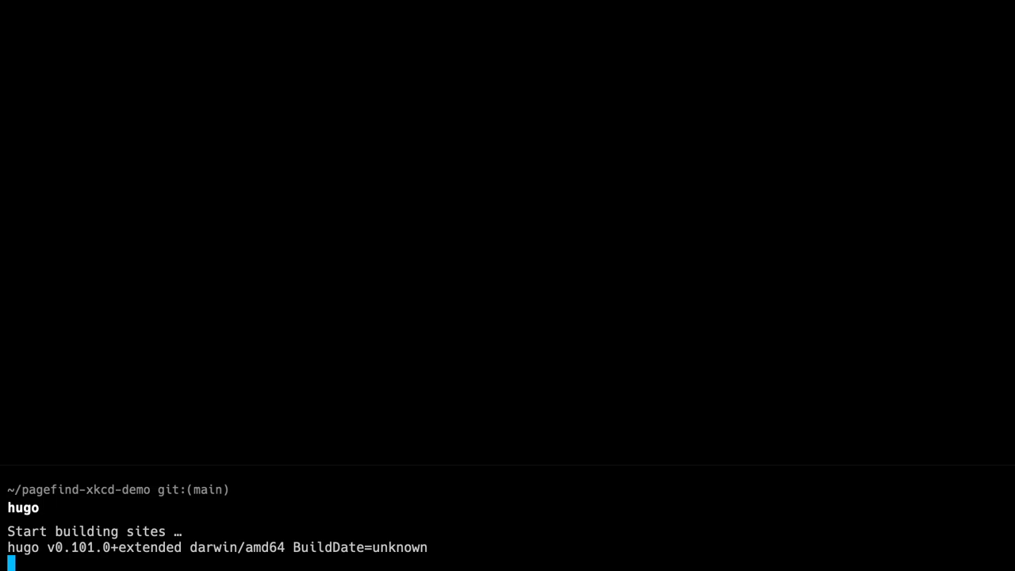
text(ls publ)
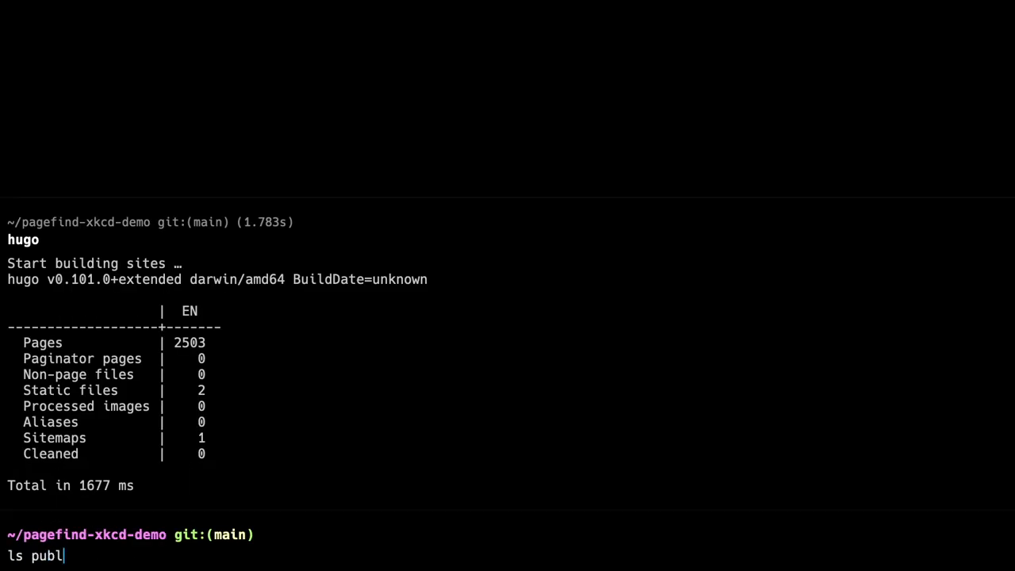
key(Return)
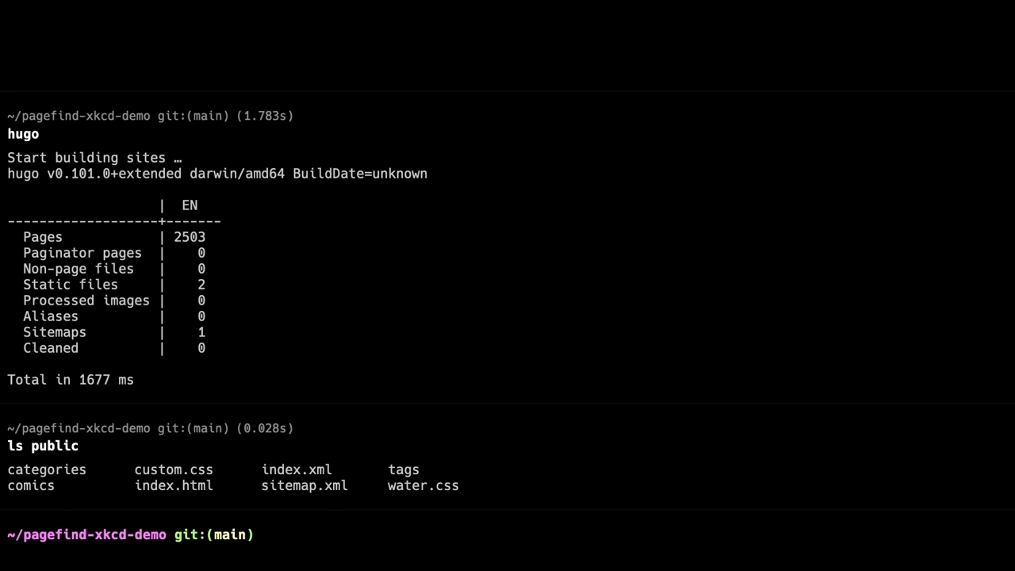
text(npx pagefind)
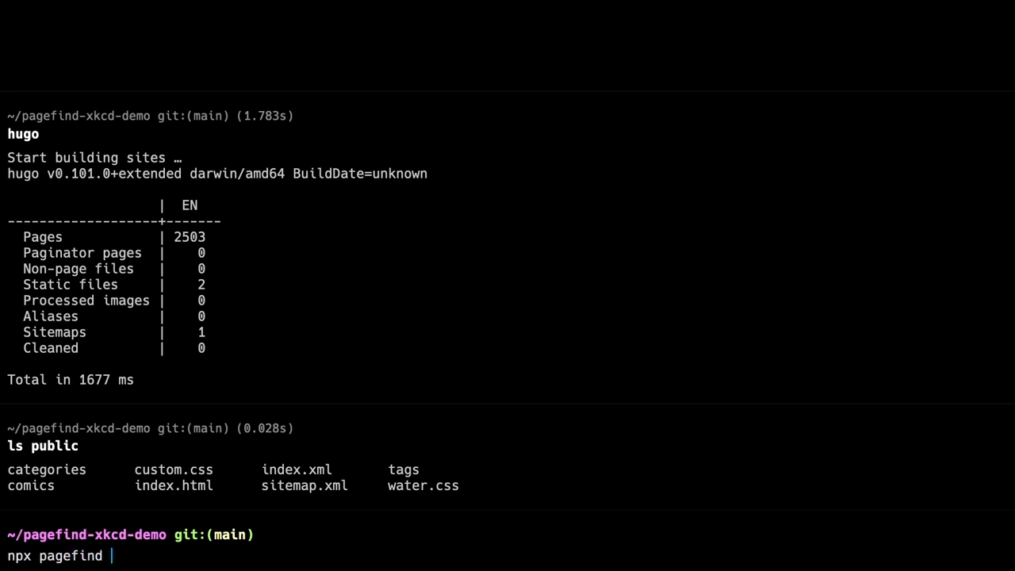
- Run npx pagefind --source public (2496 pages, 22787 words) and confirm _pagefind exists
text(--source public)
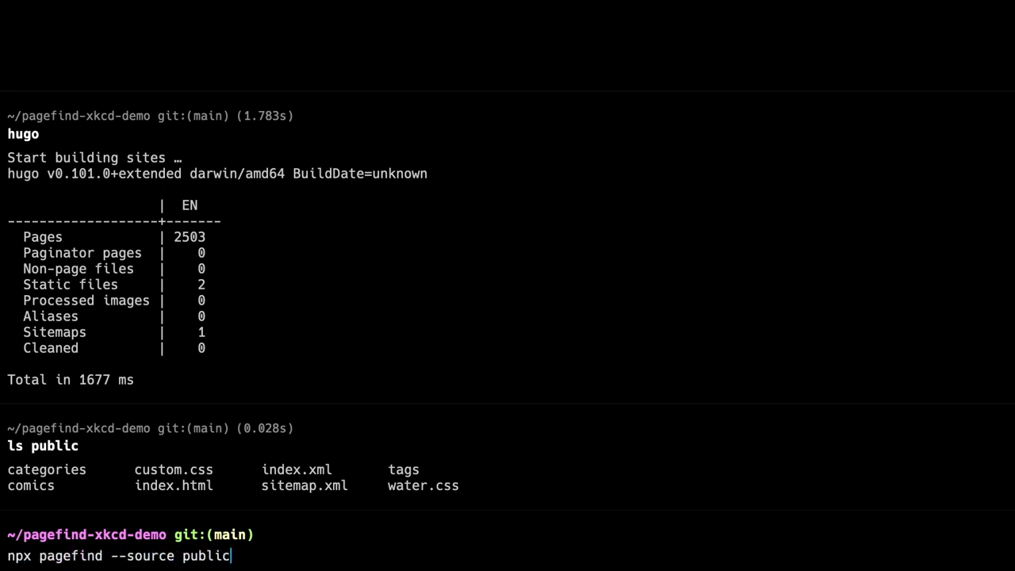
key(Return)
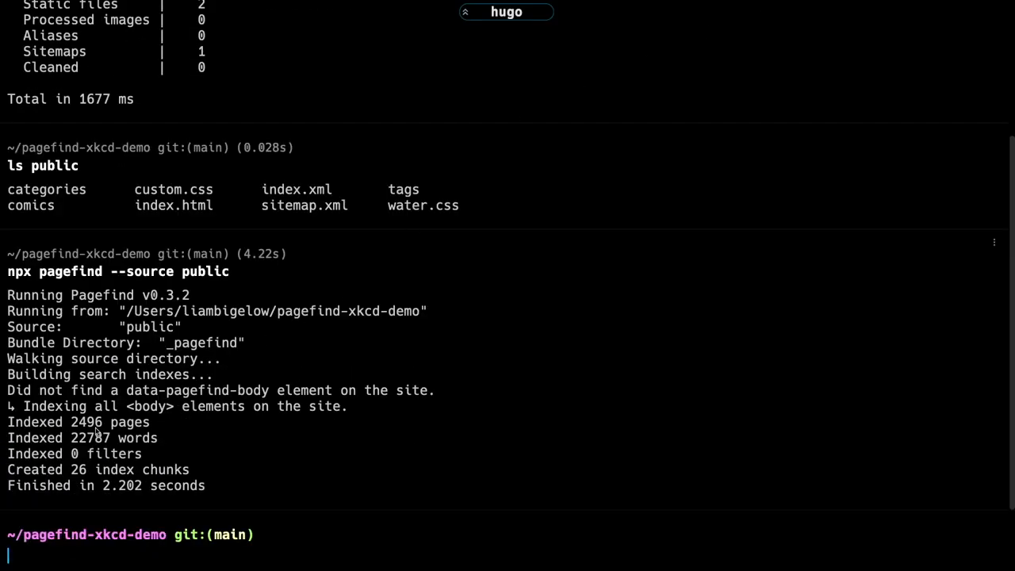
double_click(86, 421)
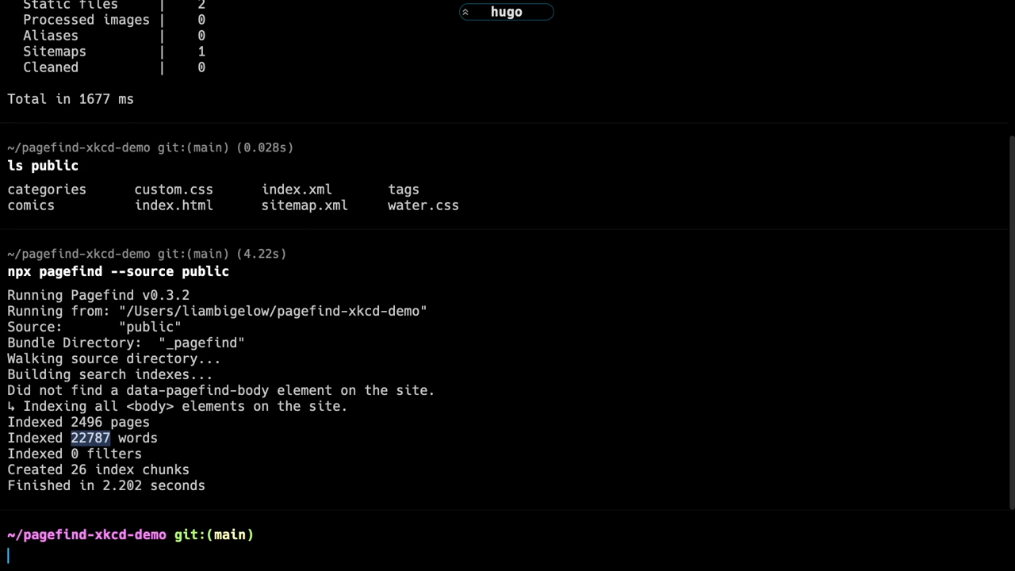
text(ls public)
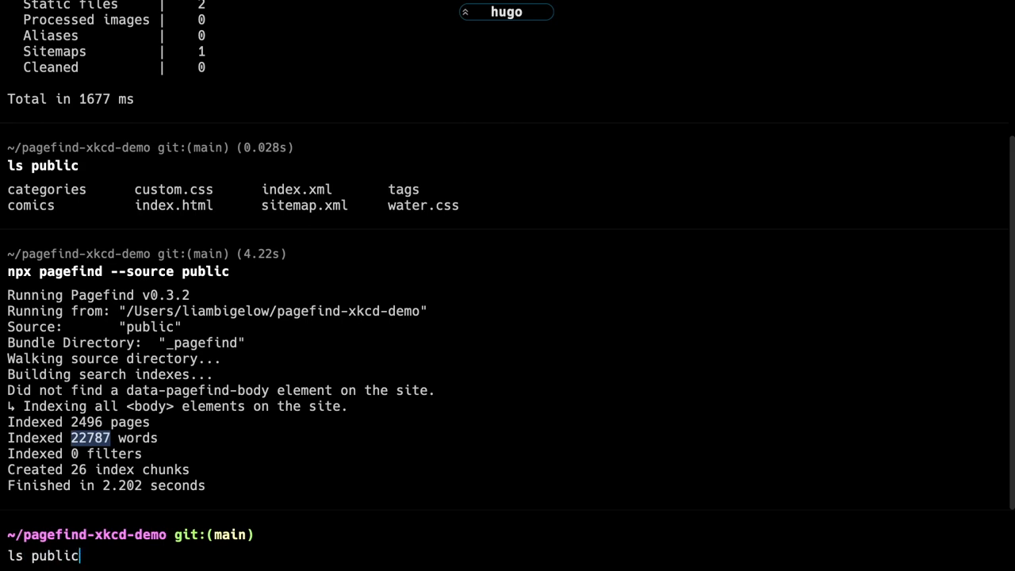
key(Return)
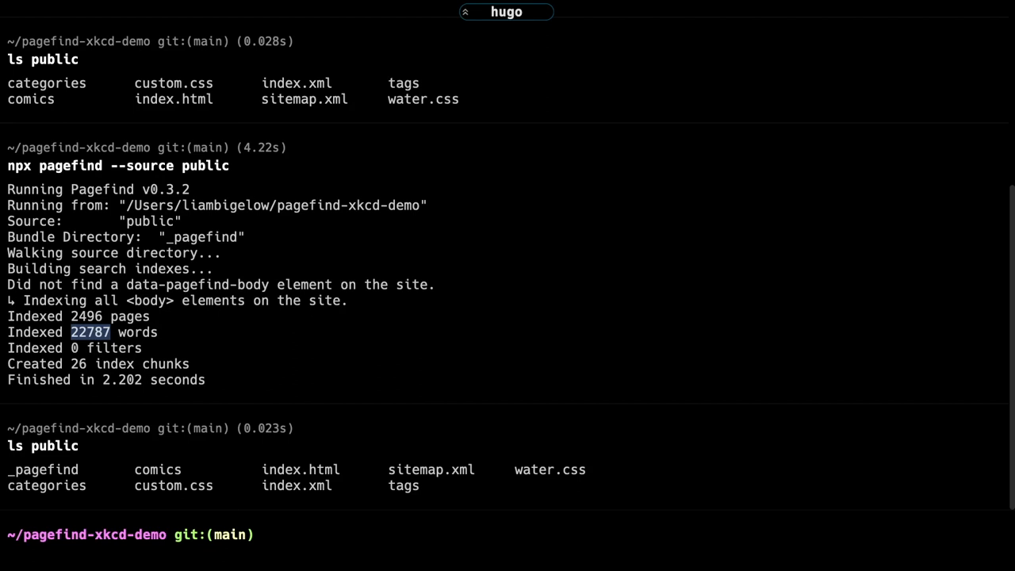
text(py)
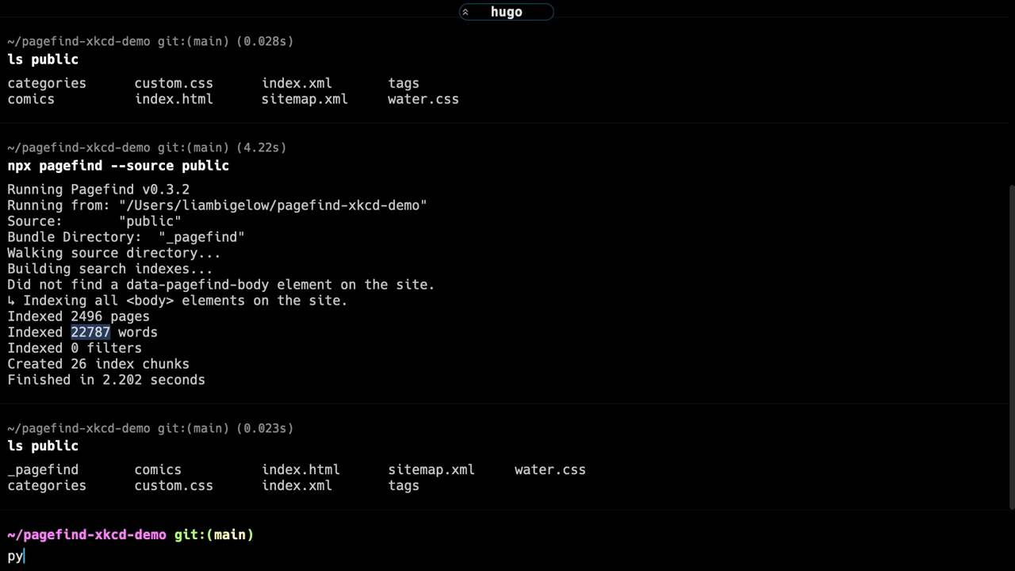
- Start python -m http.server on the public directory to serve the xkcd site
text(thon -m htt)
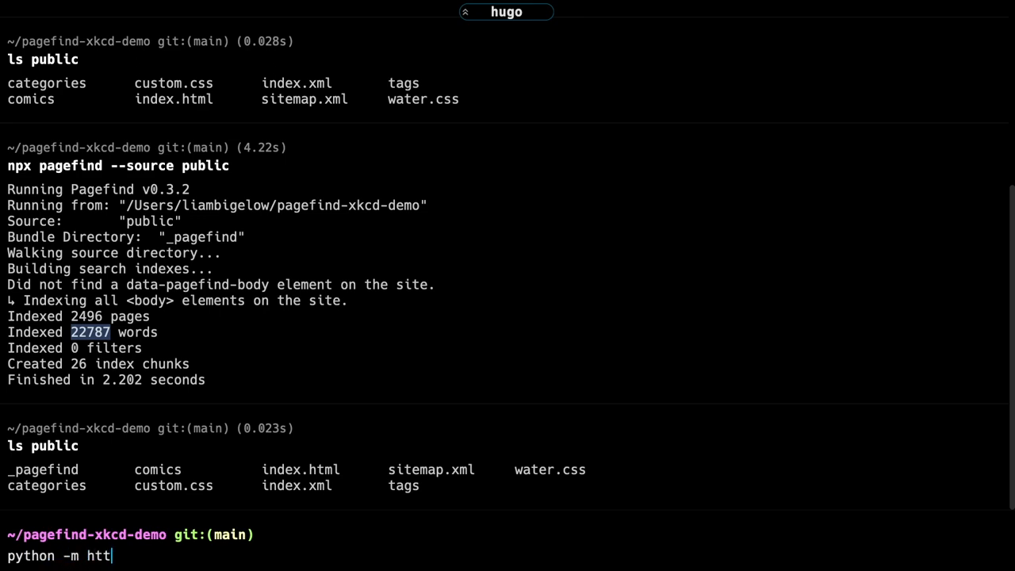
text(p.server -)
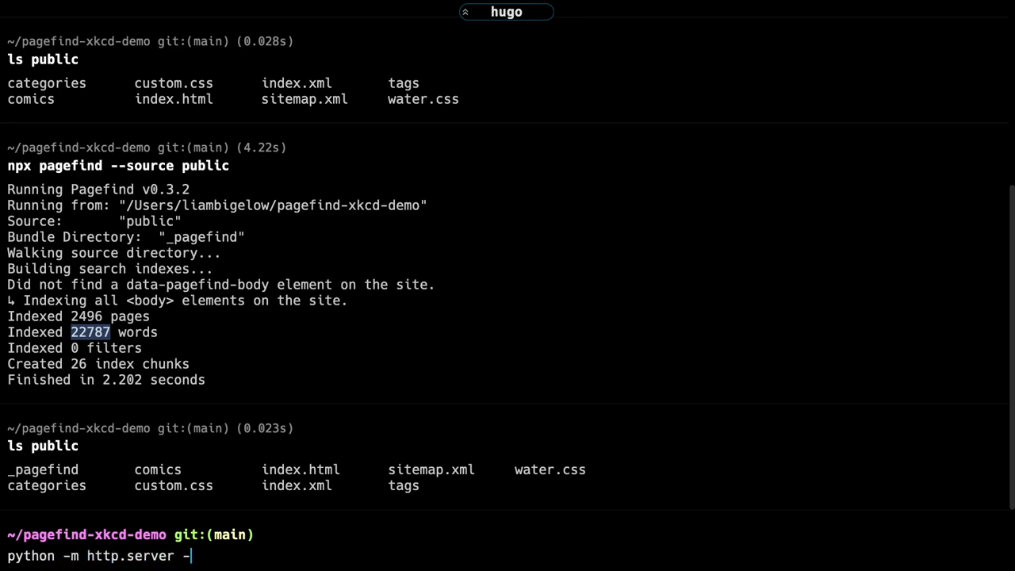
key(Return)
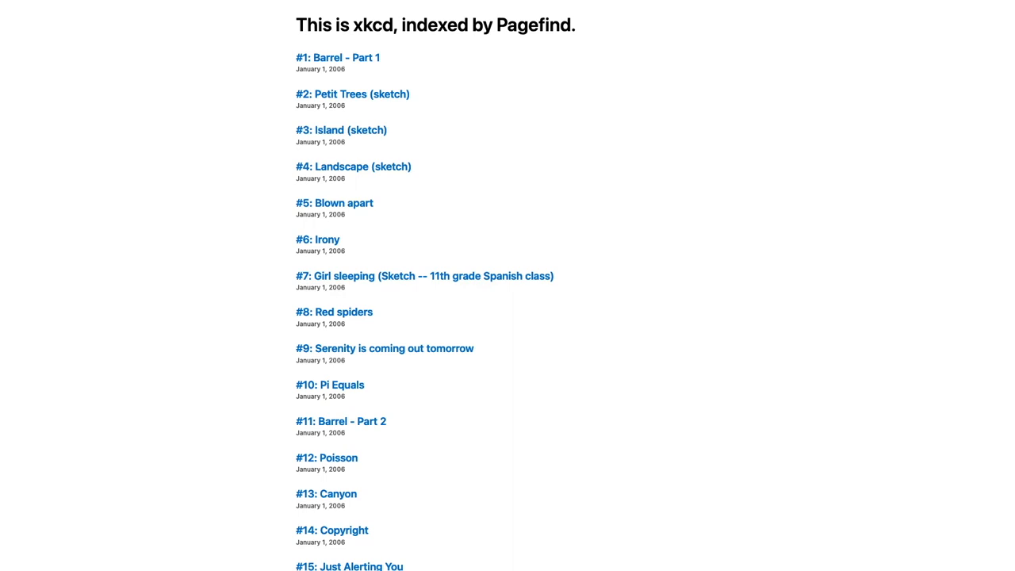
- In the DevTools console, import /_pagefind/pagefind.js and await pagefind.search("cloud")
key(F12)
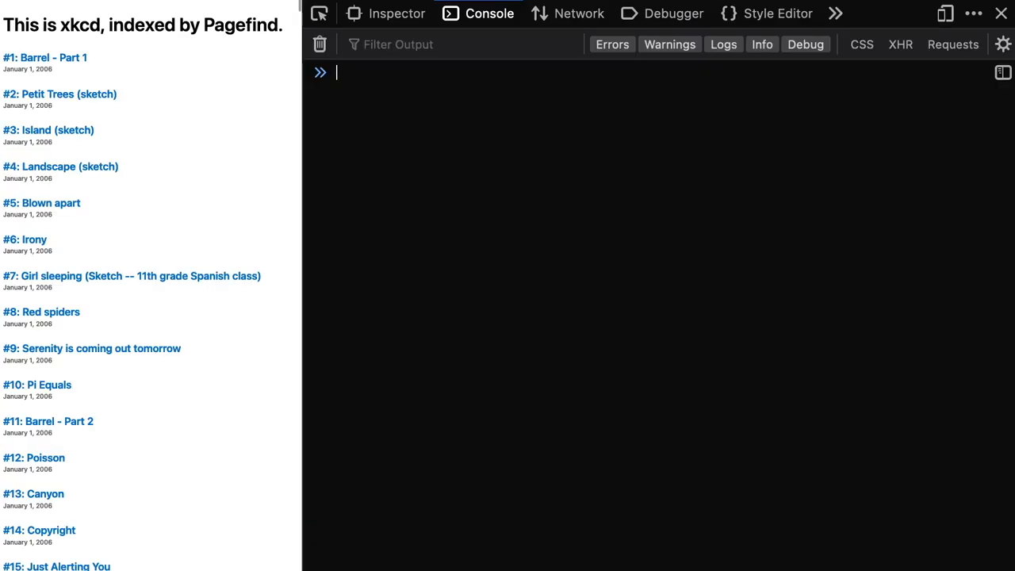
text(const pagefind = await import(")
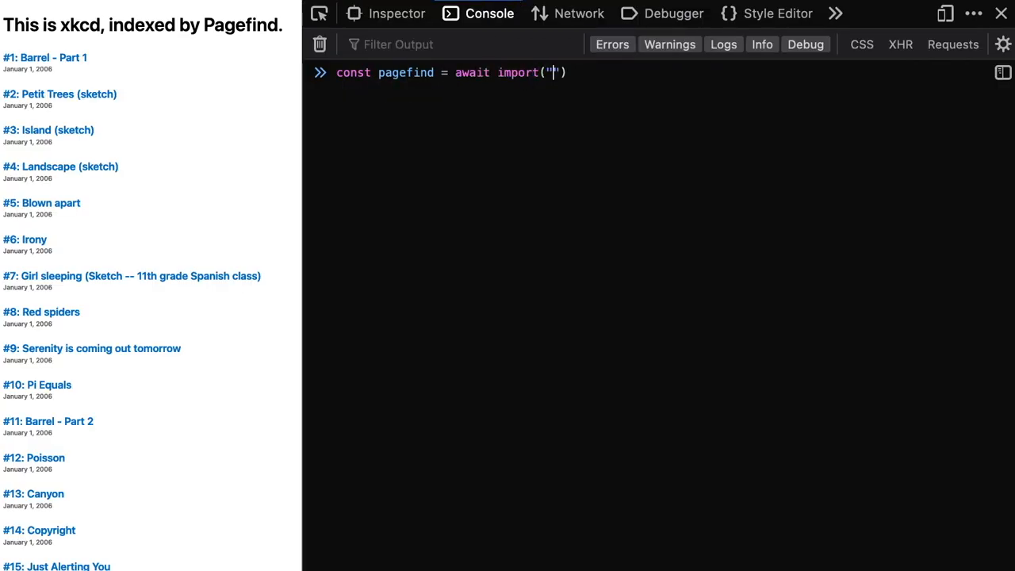
text(/_pagefin)
text(const search)
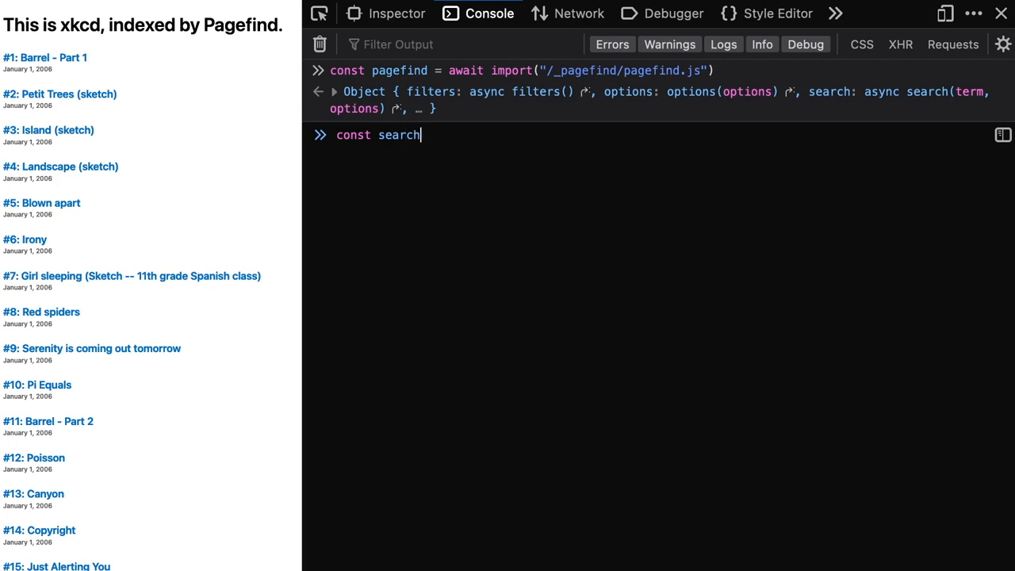
text(= await pagefind)
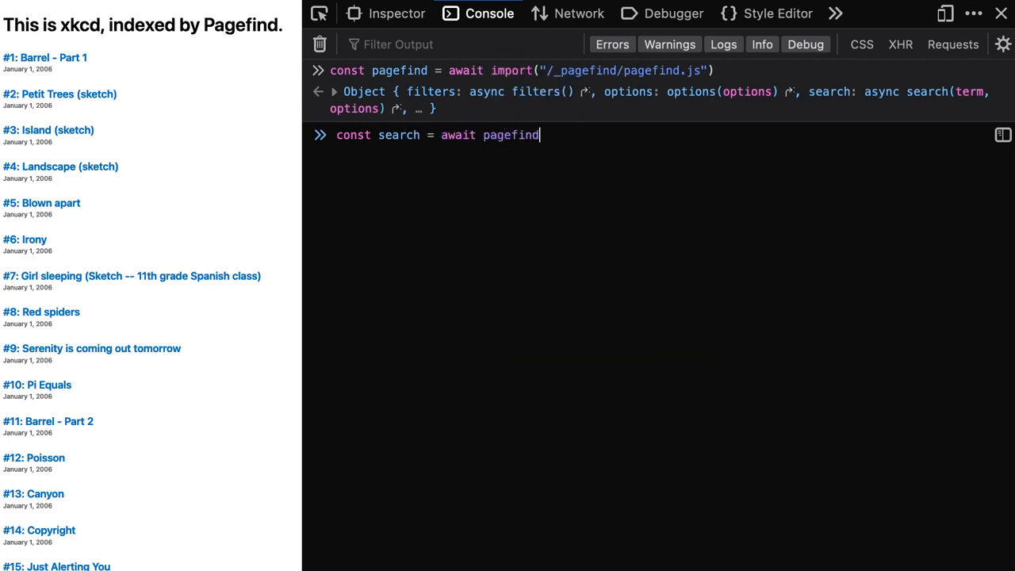
text(.search("cloud"))
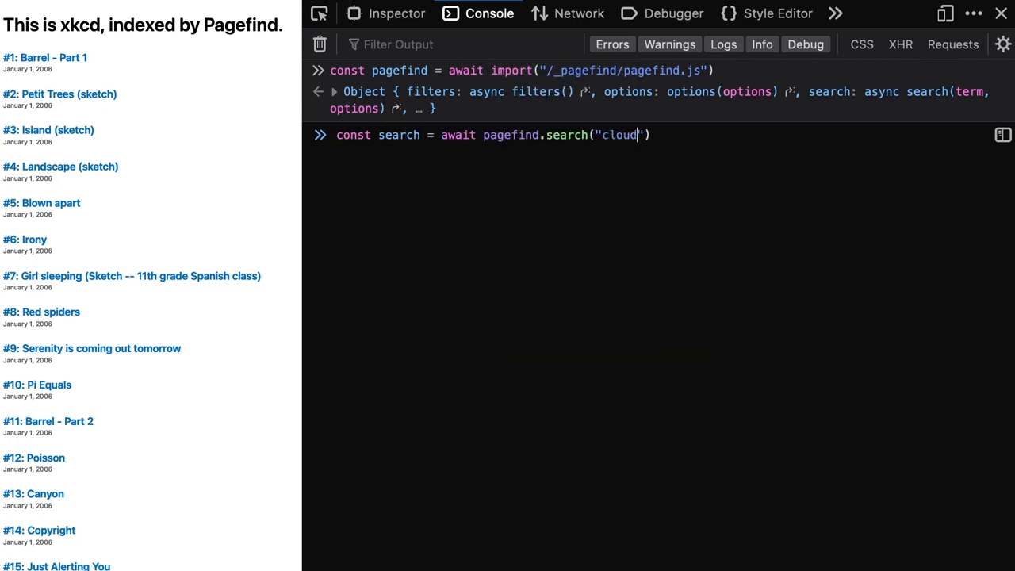
key(Enter)
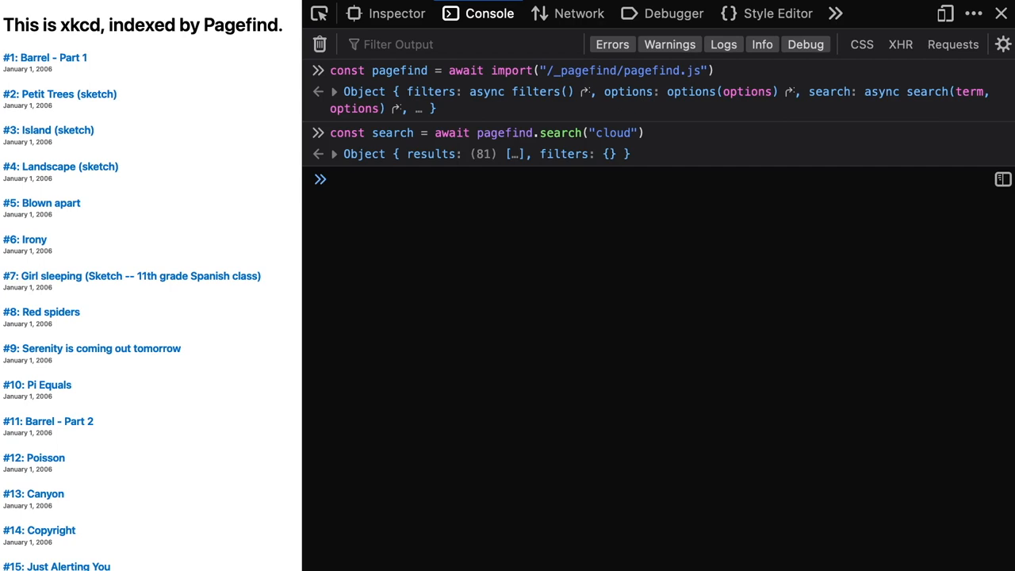
- Load the first of the 81 results via search.results[0].data() and review its output
text(const result = await search)
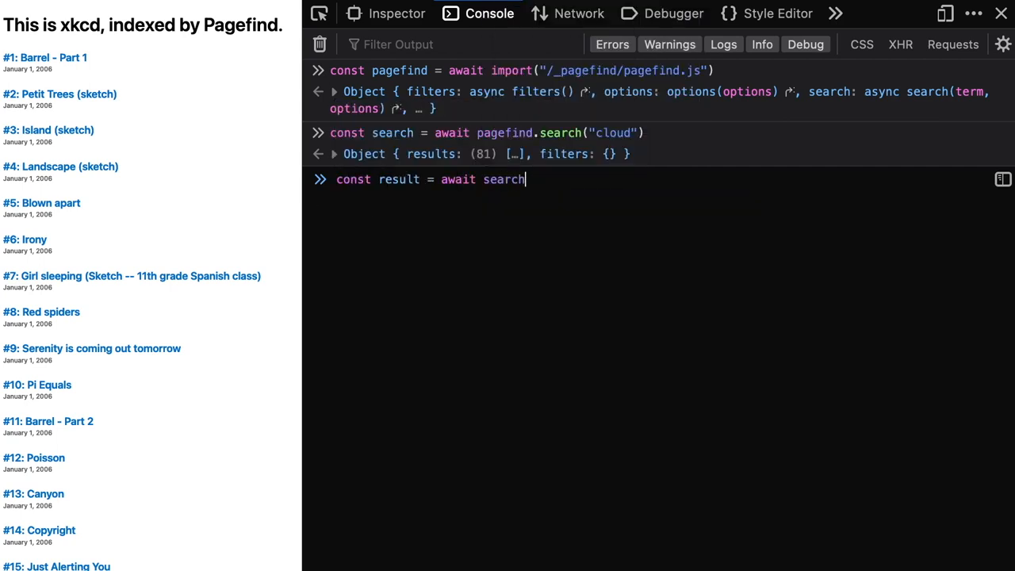
text(.results[0])
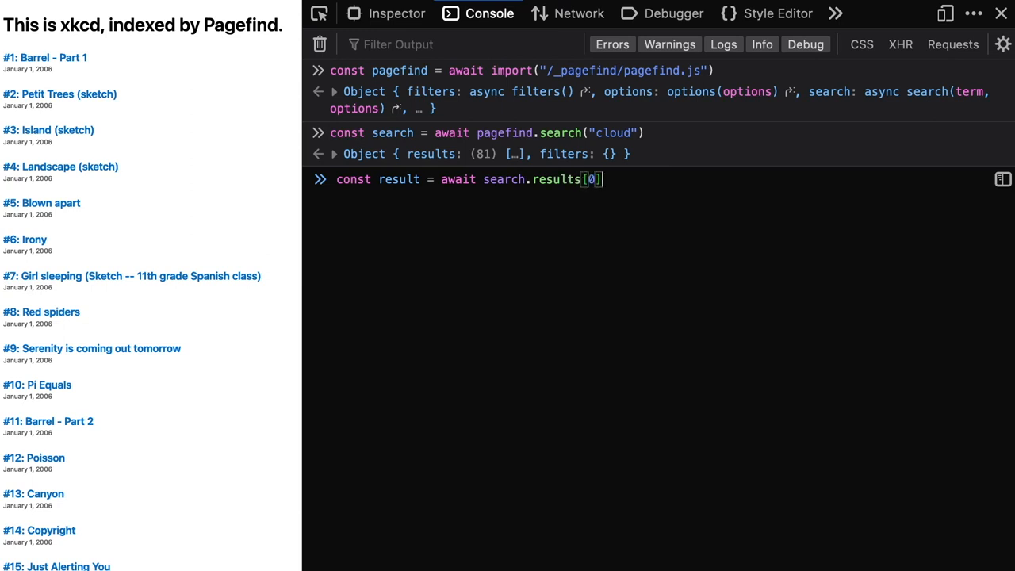
key(Return)
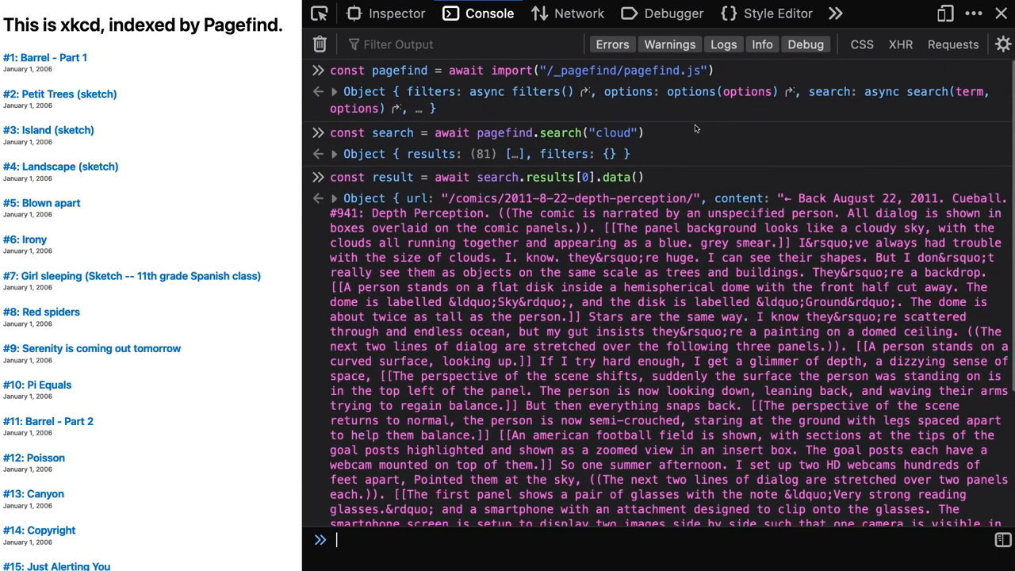
mouse_move(823, 203)
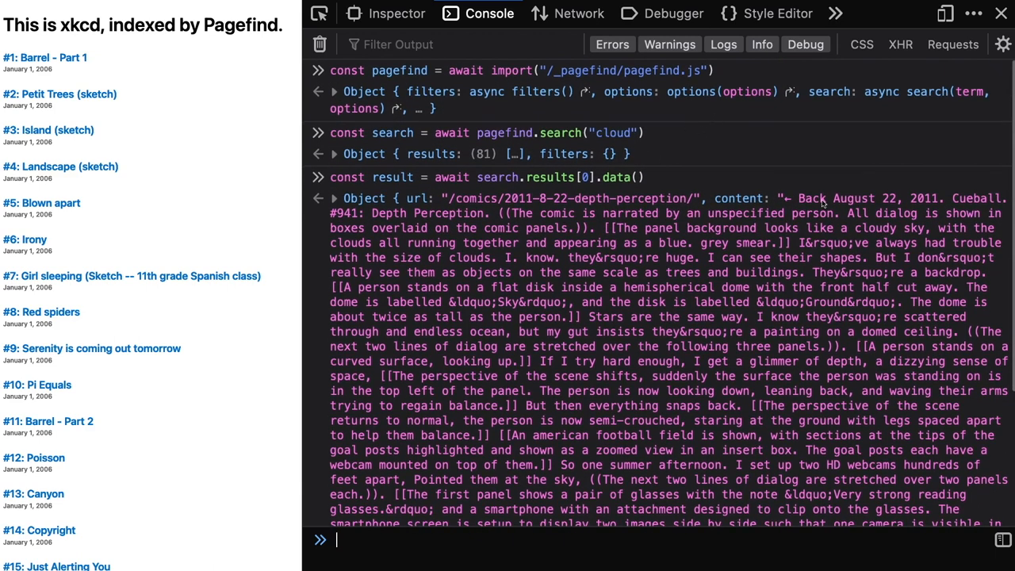
scroll(down, 3)
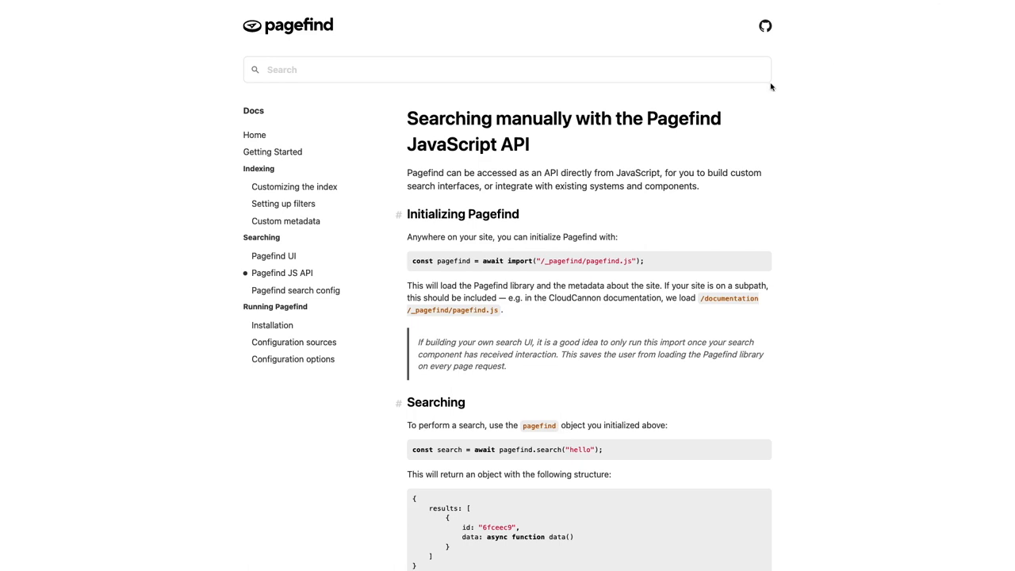
- View the Pagefind UI docs page, then select the layouts home template in VS Code
click(273, 255)
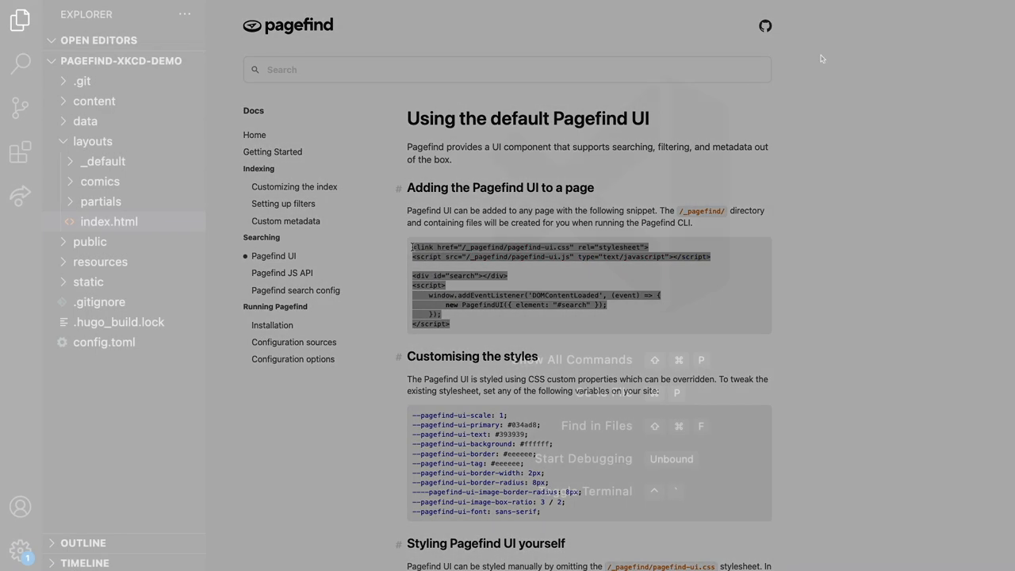
click(109, 222)
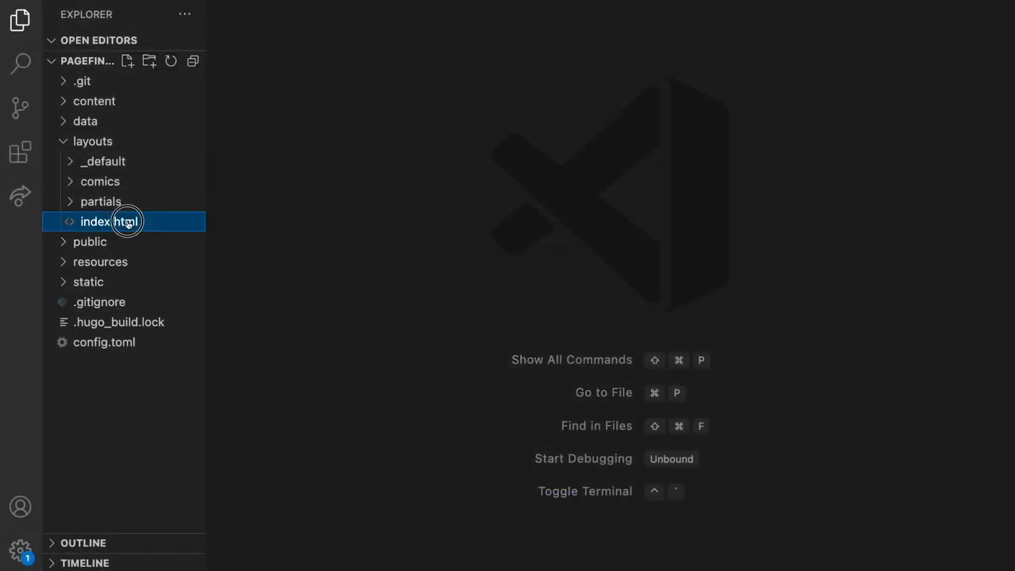
- Add the pagefind-ui.css link and Pagefind UI snippet to layouts/index.html
double_click(95, 222)
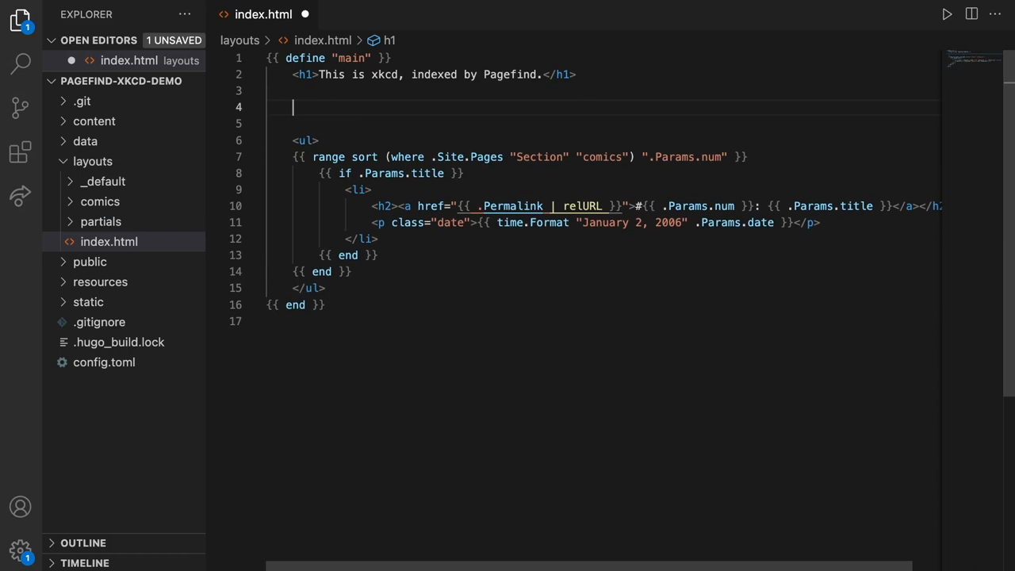
text(<link href="/_pagefind/pagefind-ui.css" rel="stylesheet">)
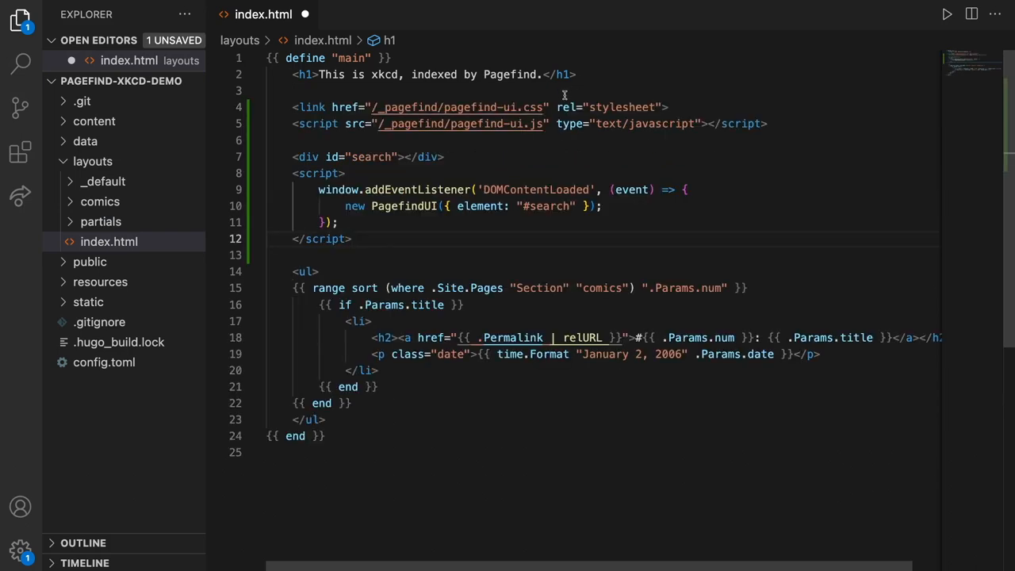
click(549, 124)
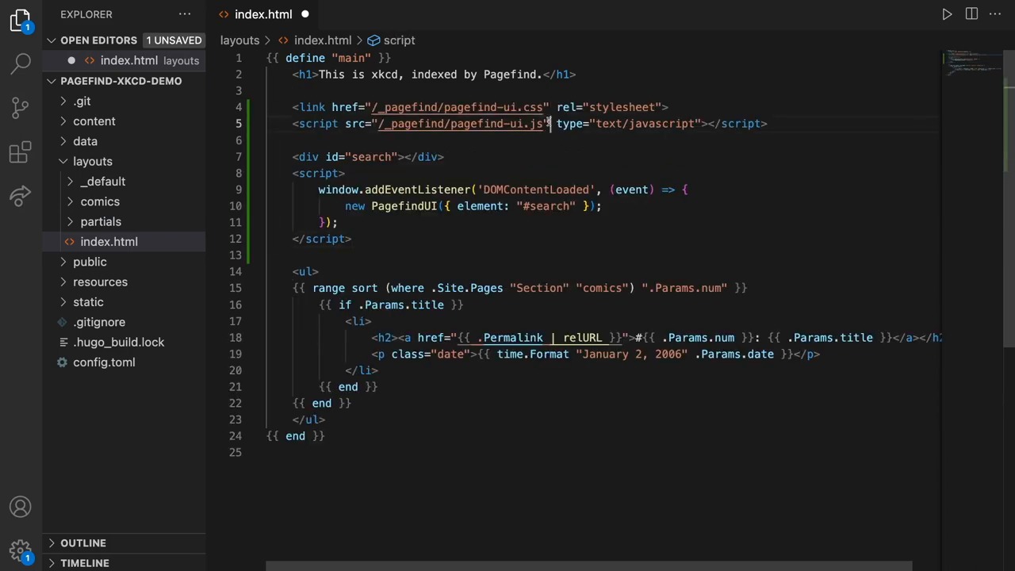
click(300, 157)
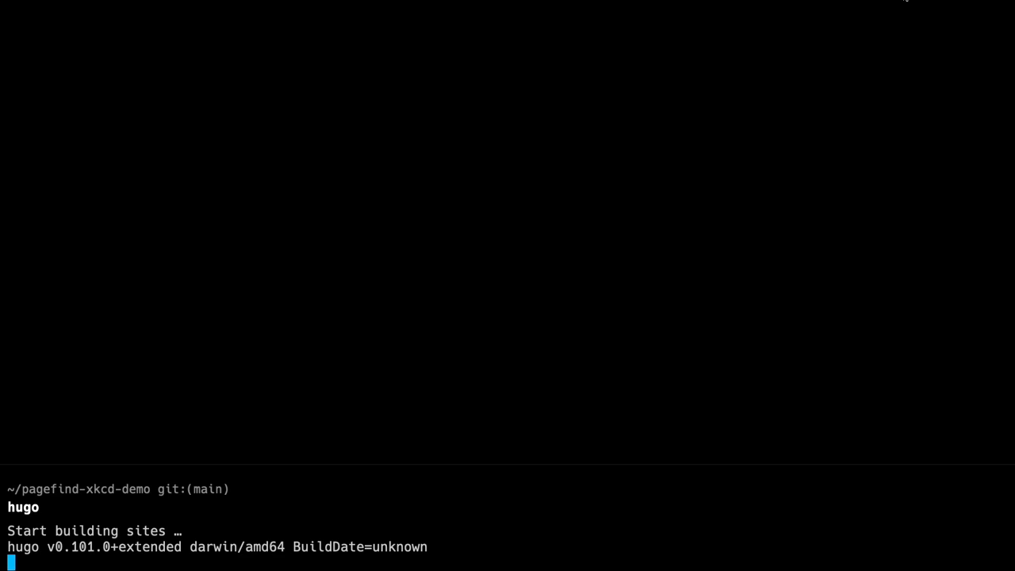
- Run npx pagefind --source public --serve to index and serve the rebuilt site
text(npx p)
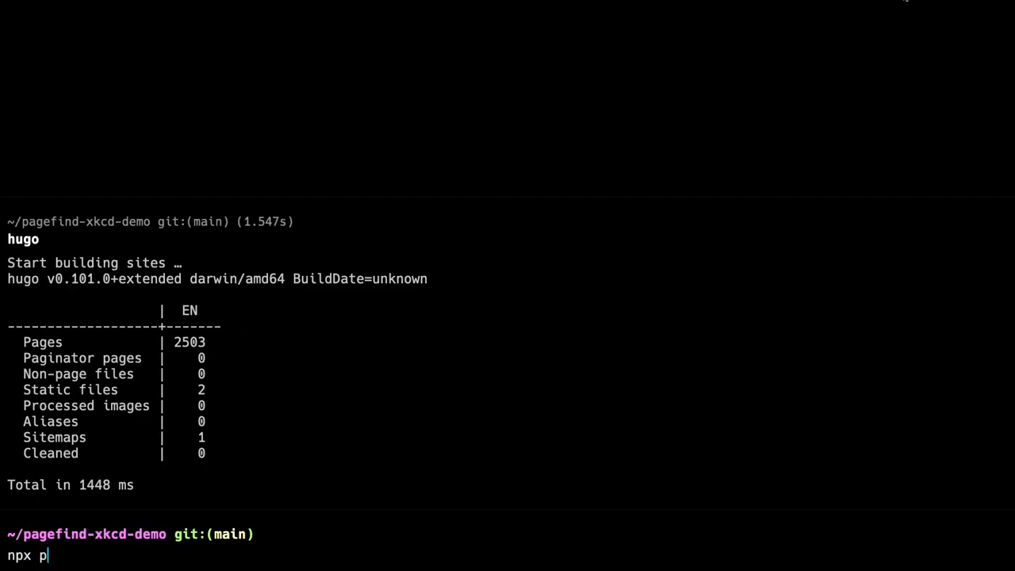
text(agefind --sourc)
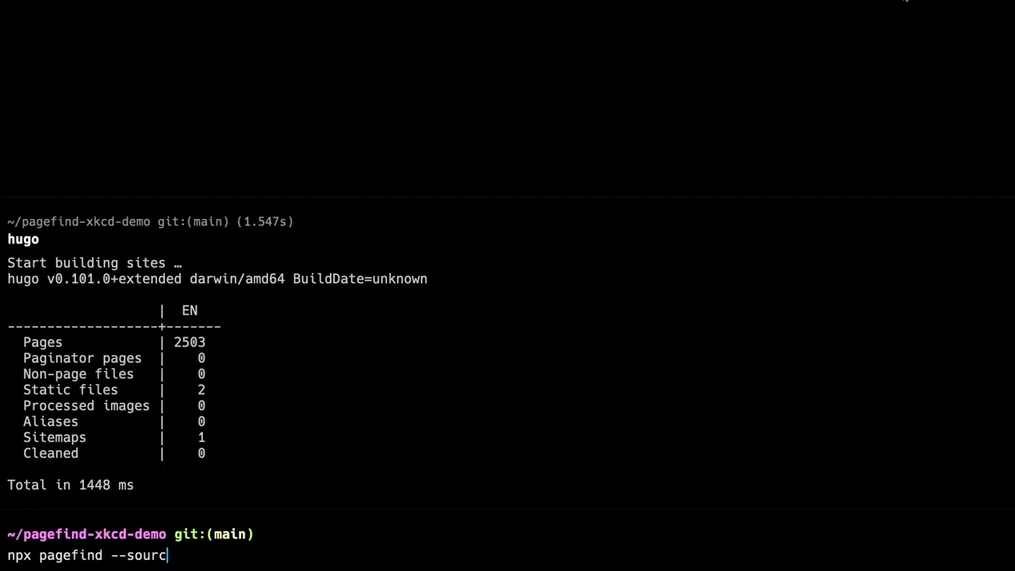
text(e public --serve)
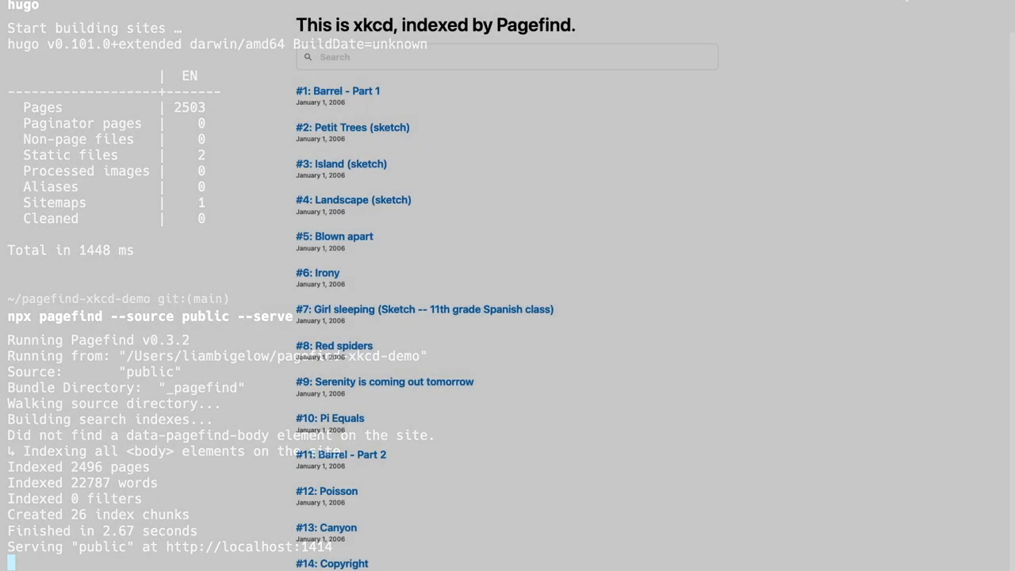
- Search for cloud in the Pagefind UI on localhost:1414
click(526, 57)
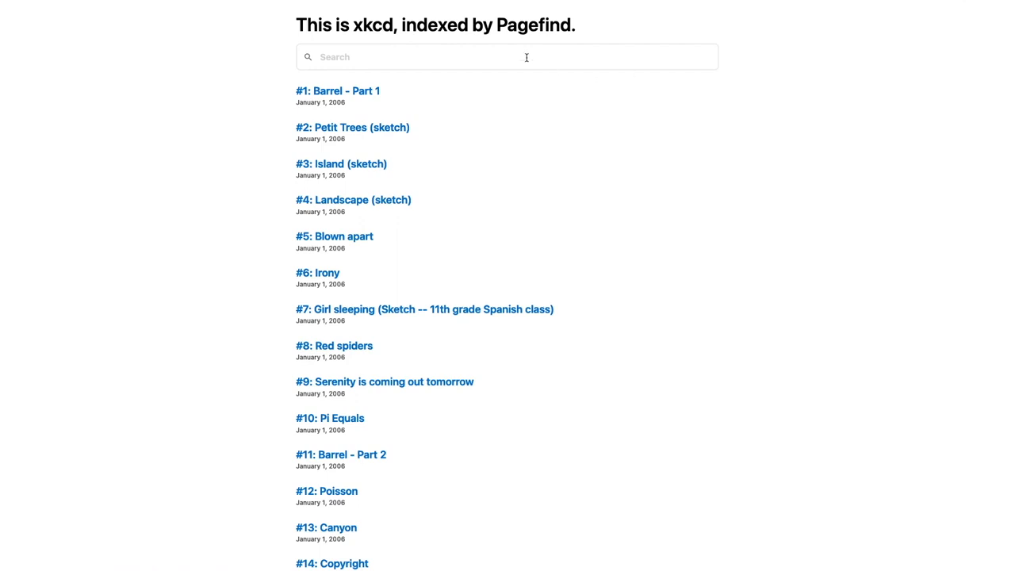
text(cloud)
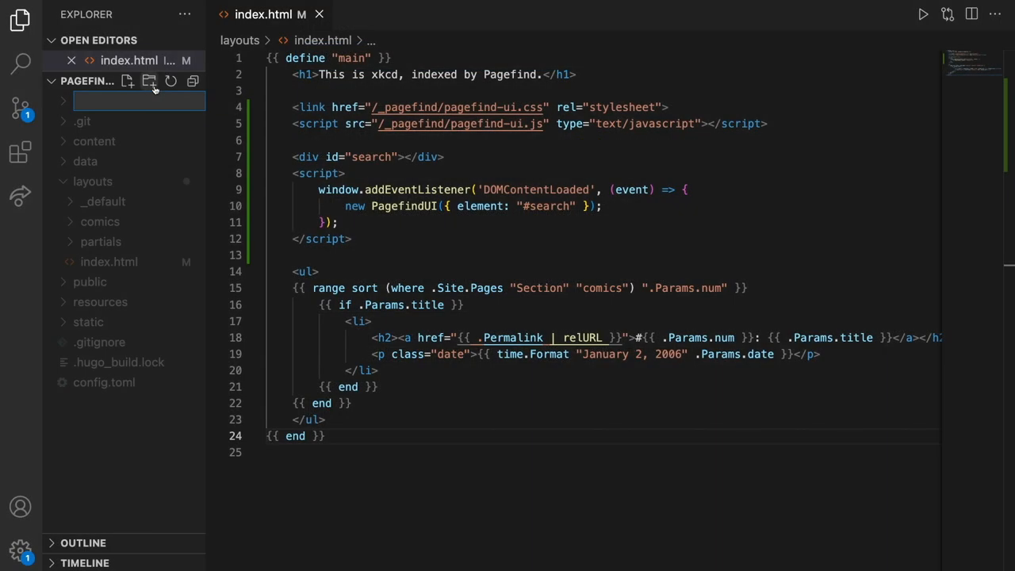
- Create a .cloudcannon folder containing a postbuild file
text(.cloudcannon)
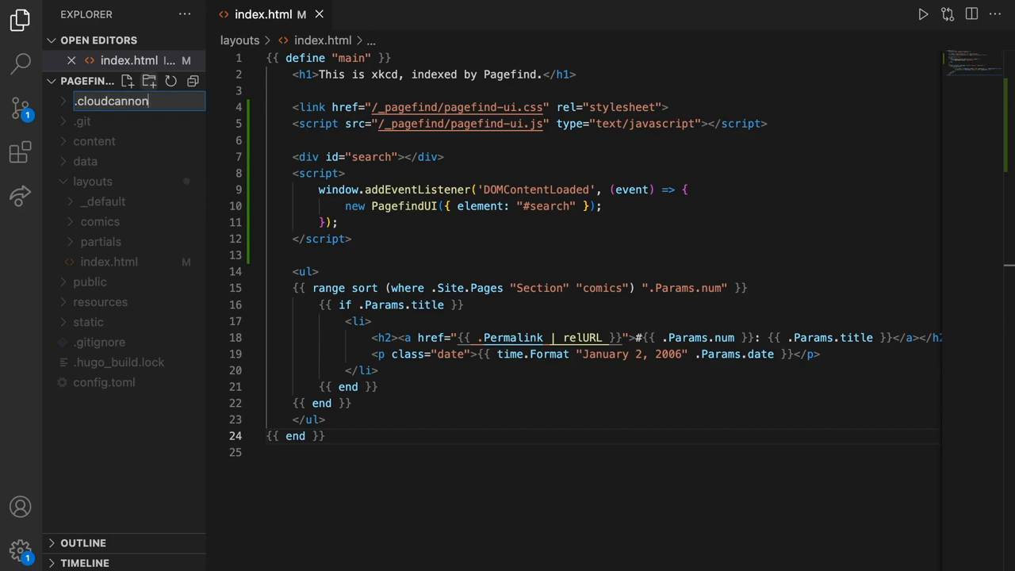
text(po)
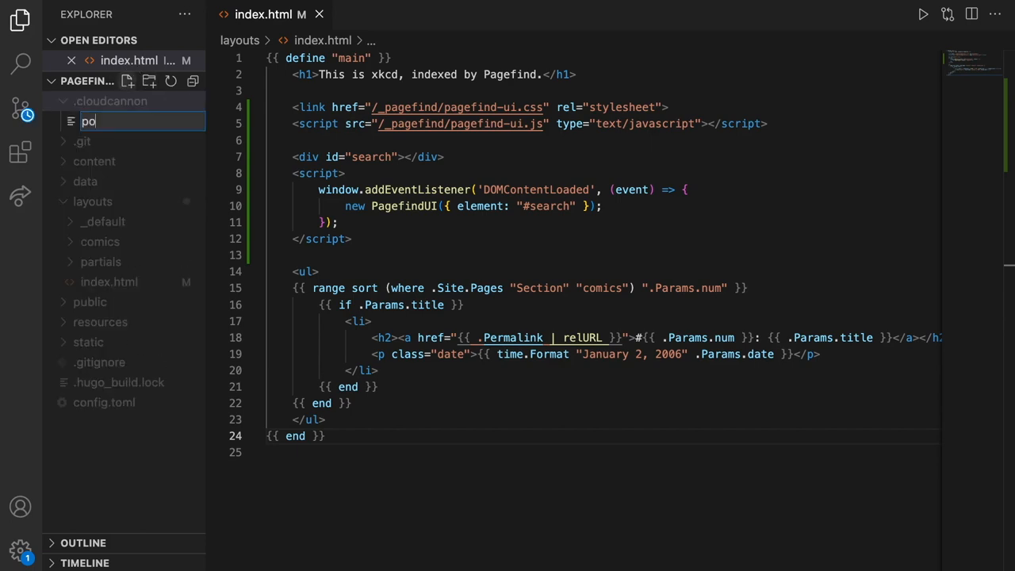
key(Enter)
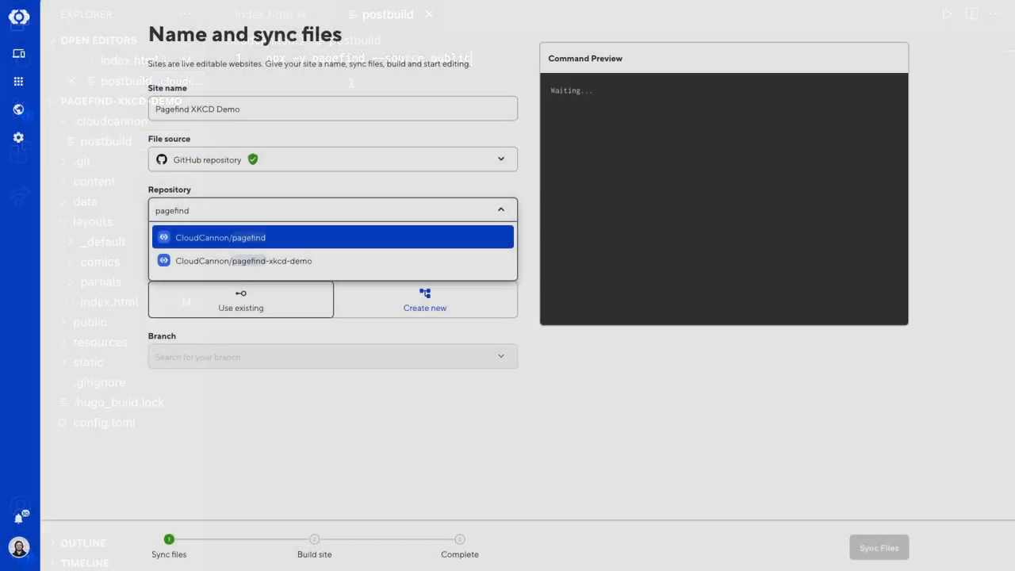
- Select the CloudCannon/pagefind-xkcd-demo repository as the site's source
click(242, 260)
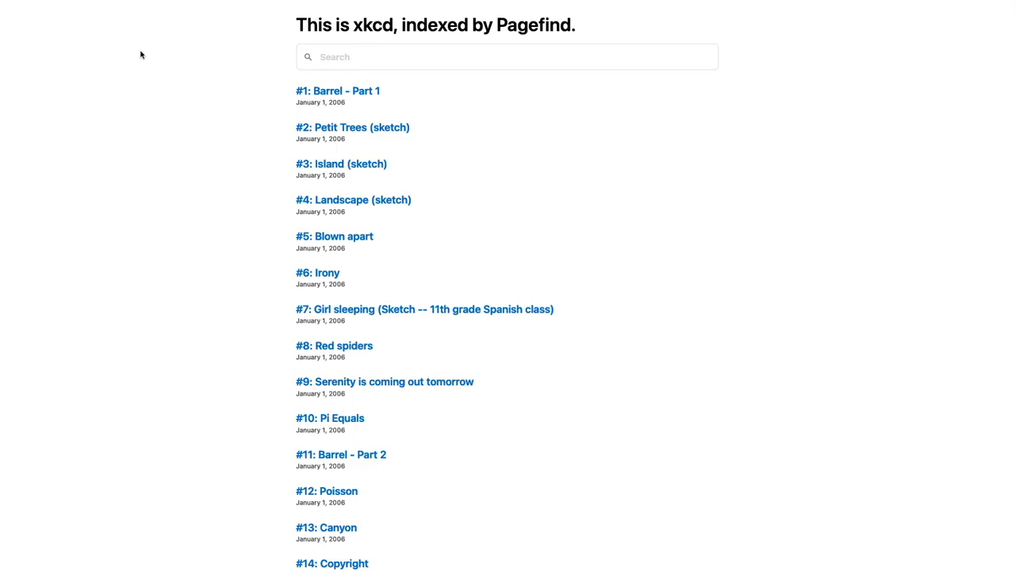
- Search the xkcd site for 'cloud', then replace the query with 'cueball'
click(507, 57)
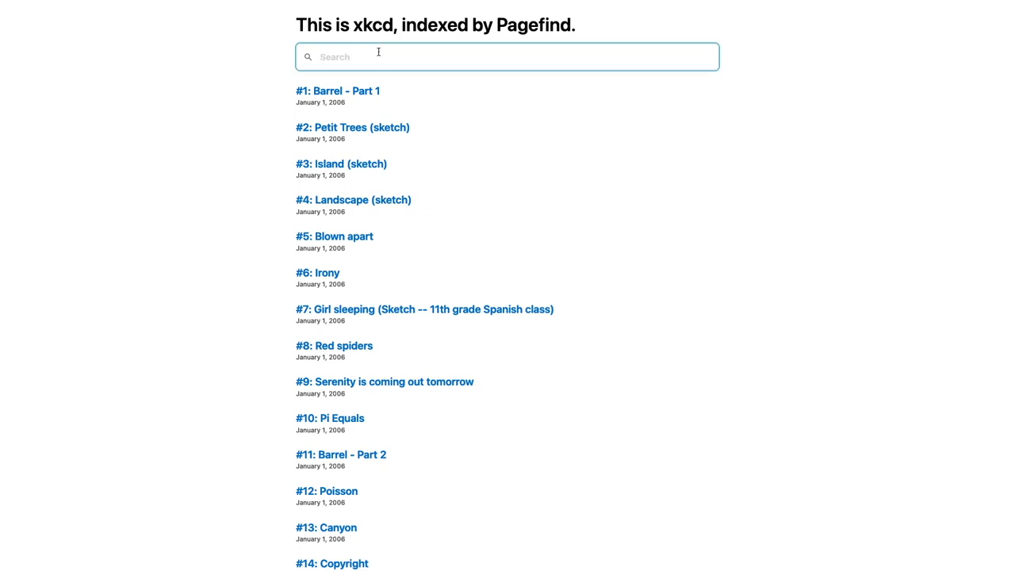
text(cloud)
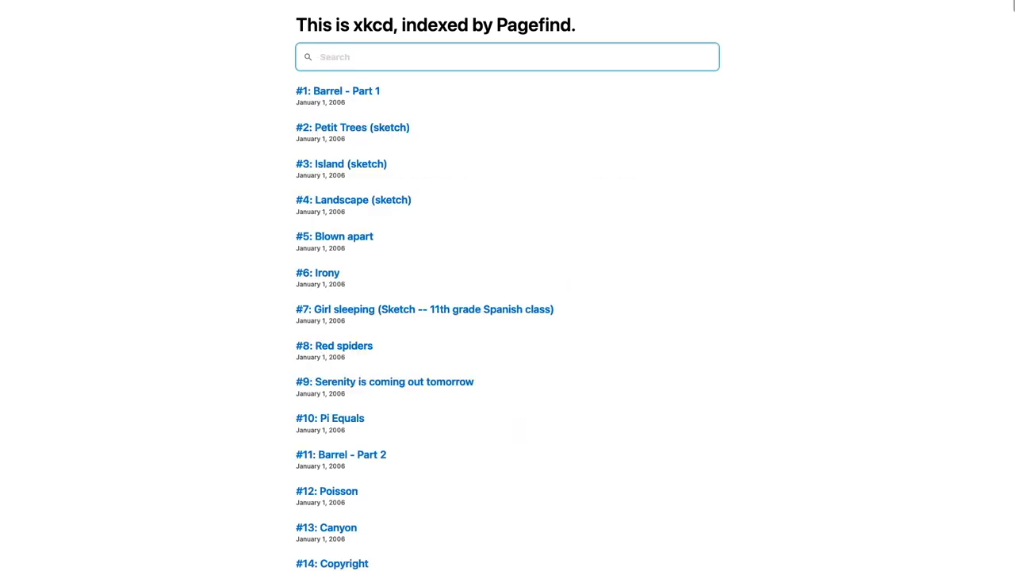
text(cueball)
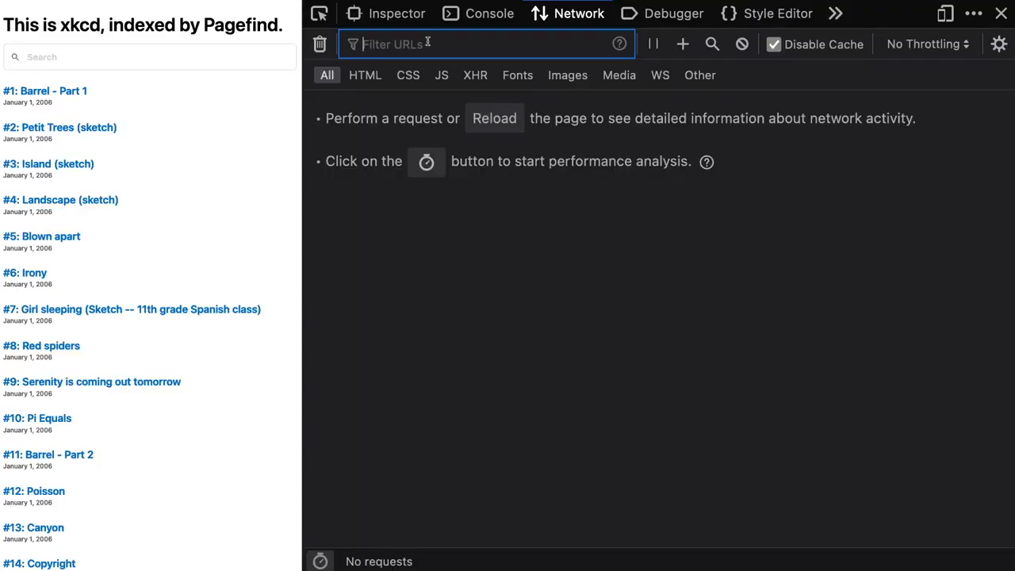
- Filter the Network log to '_pagefind' URLs and focus search so pagefind.js, wasm and metadata load
text(_pagef)
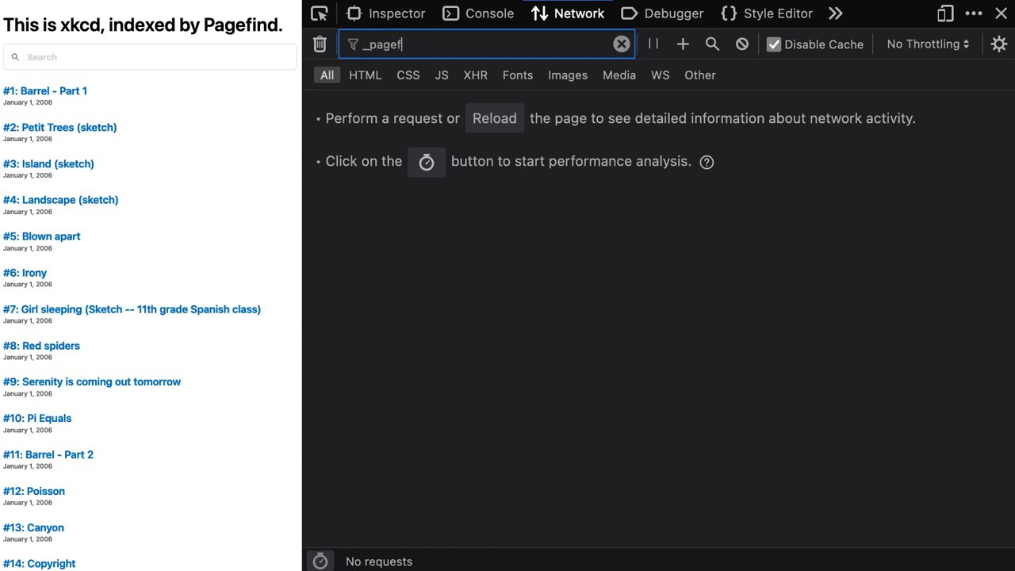
click(149, 57)
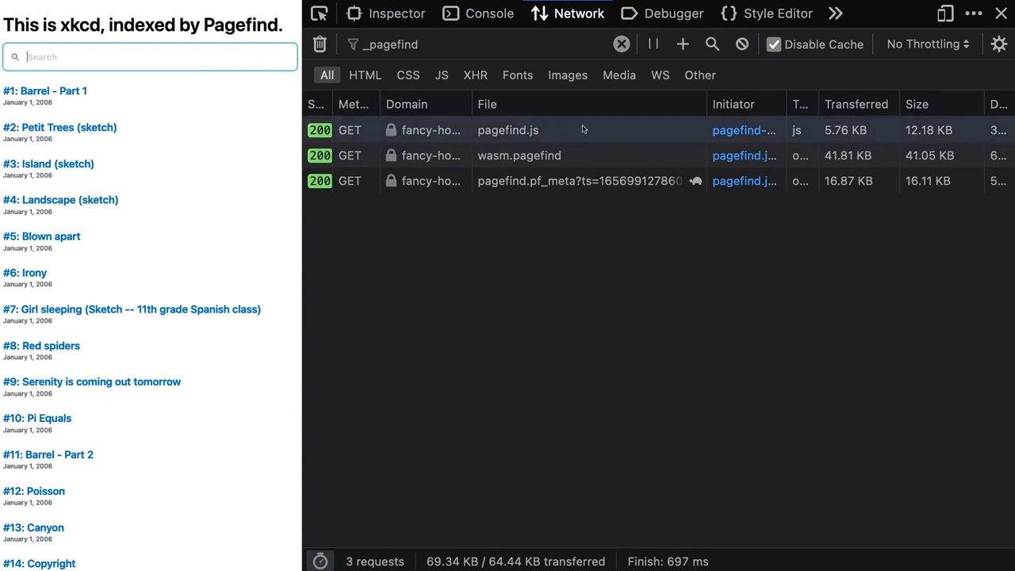
mouse_move(601, 156)
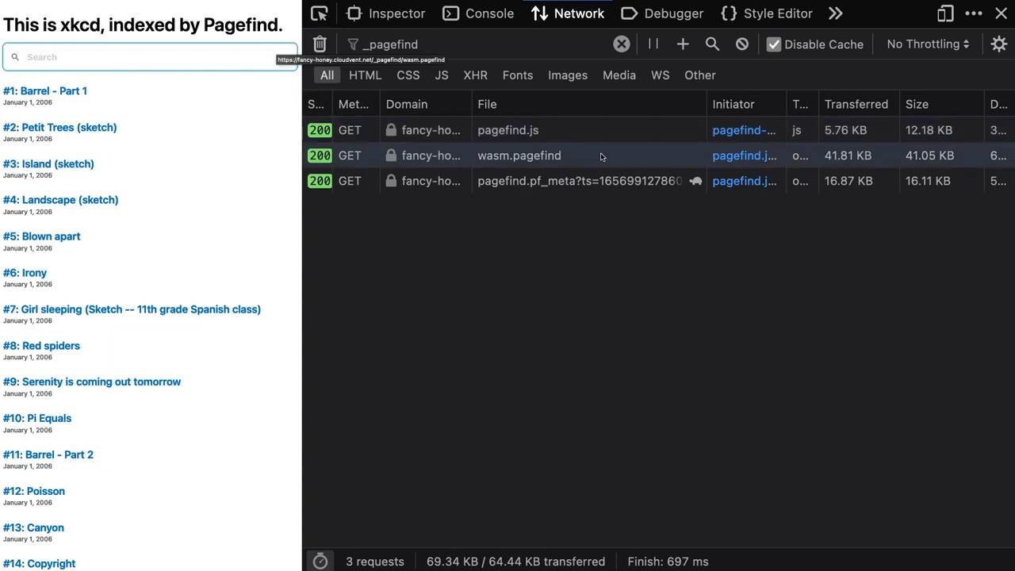
mouse_move(600, 181)
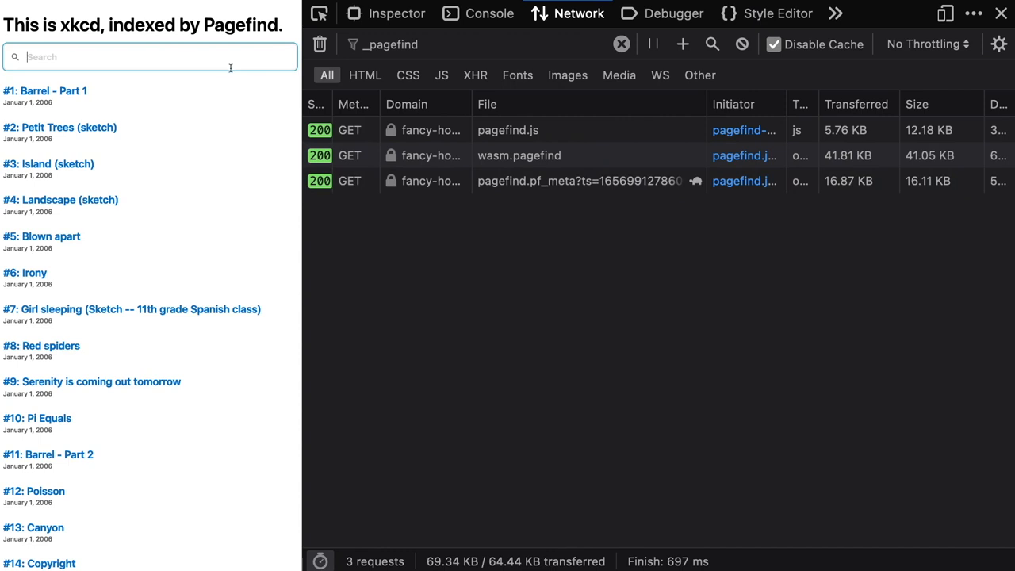
text(cloud)
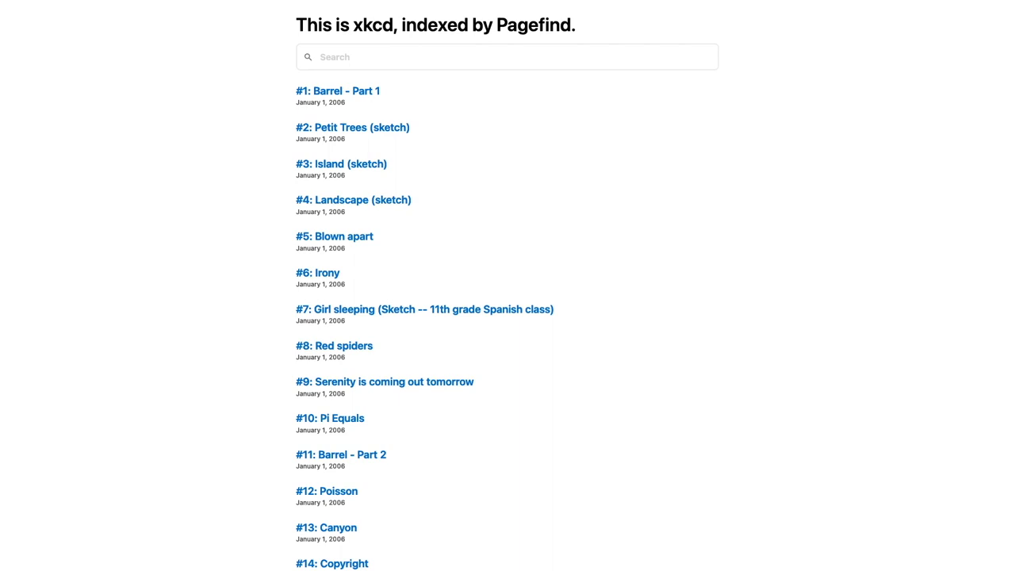
- Search for 'cloud' (81 results), browse down the comic list and open #337: Post Office Showdown
click(508, 58)
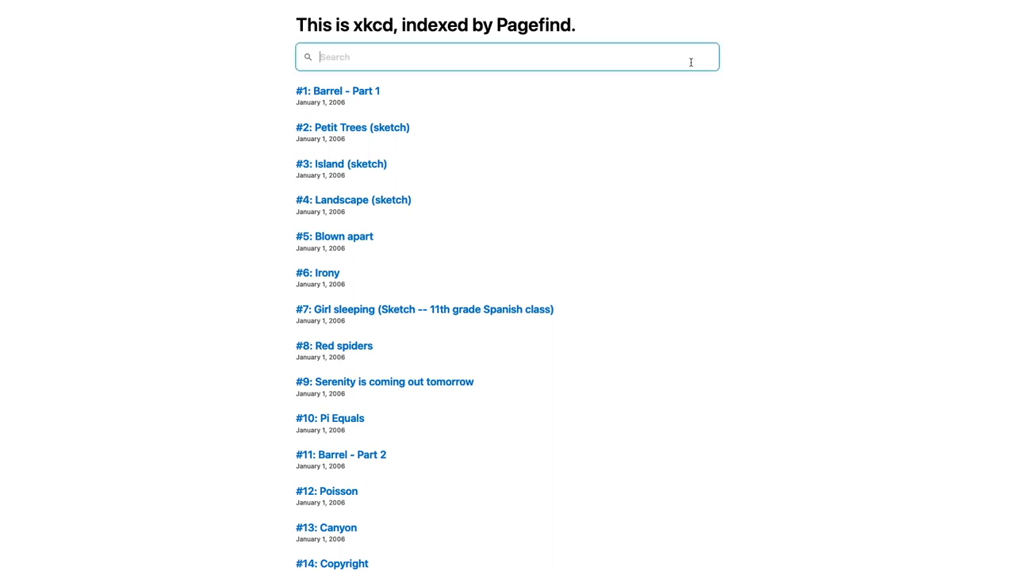
text(cloud)
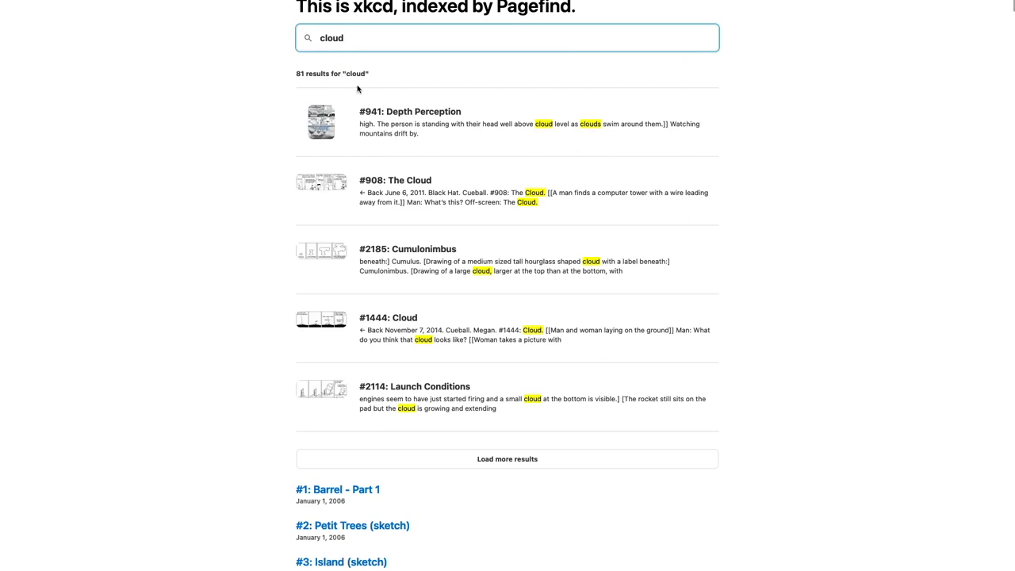
scroll(down, 3)
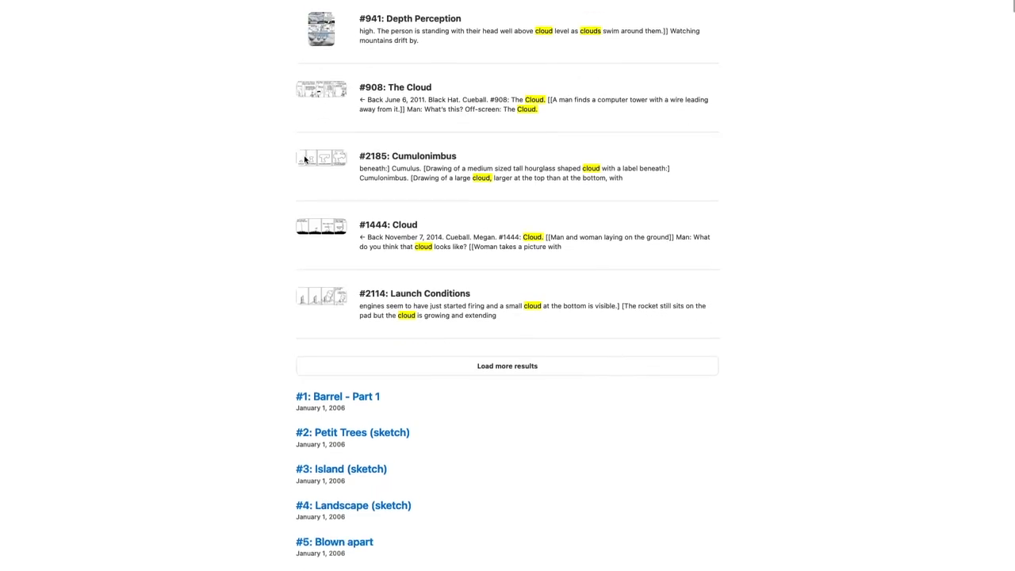
scroll(down, 3)
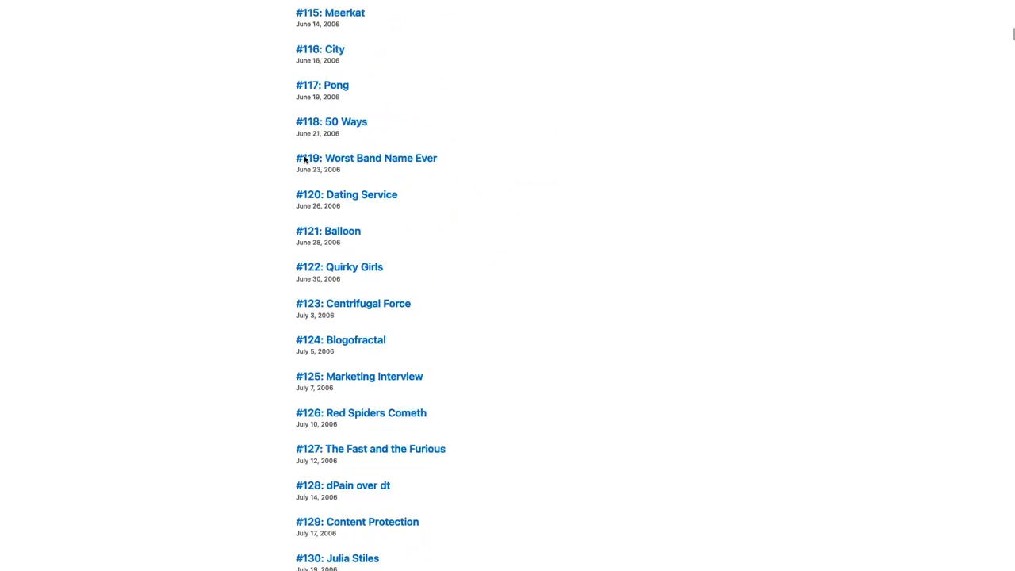
scroll(down, 3)
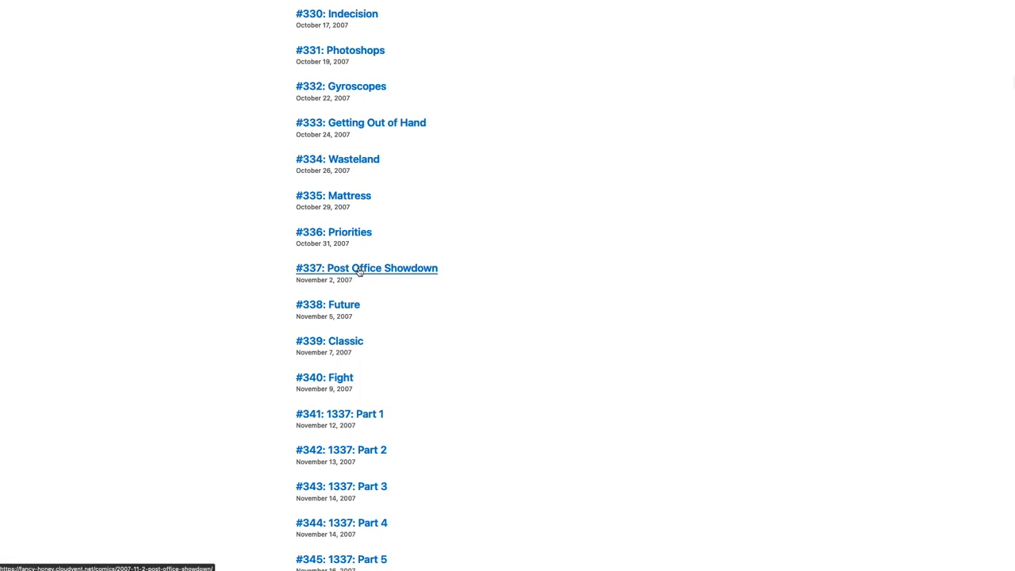
click(367, 268)
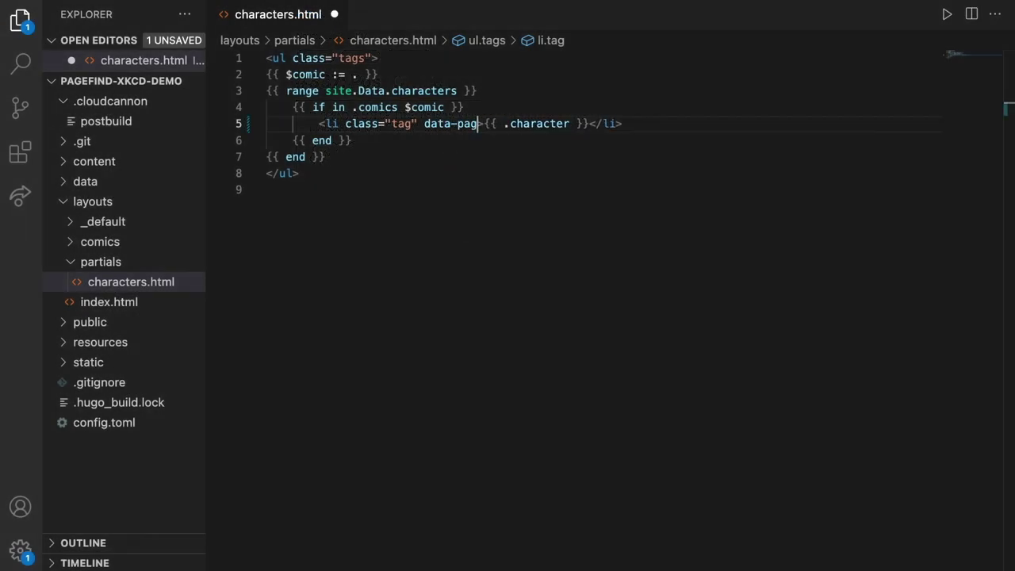
- Add data-pagefind-filter="character" to the li.tag element in characters.html
text(efind-filter="")
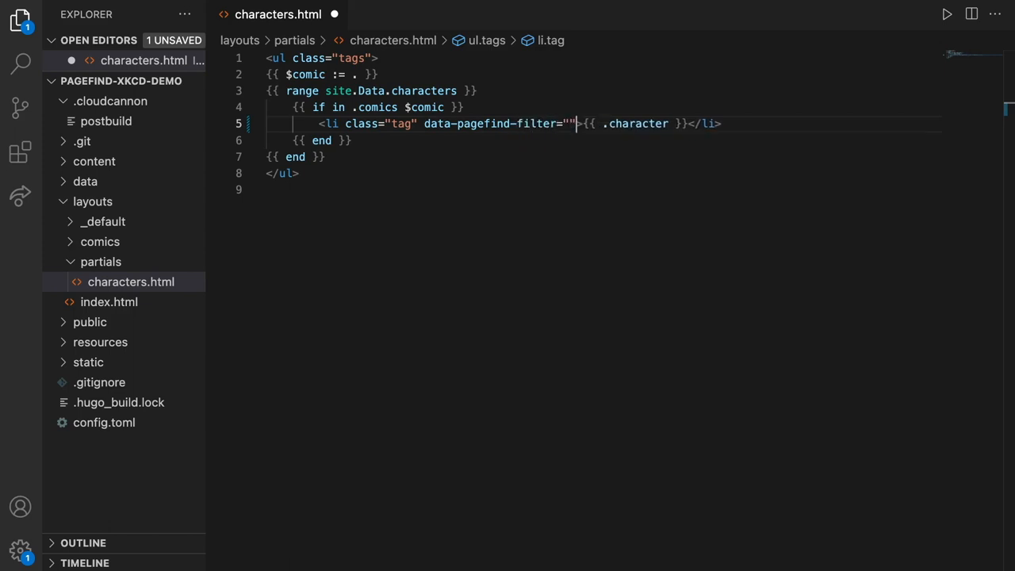
text(character)
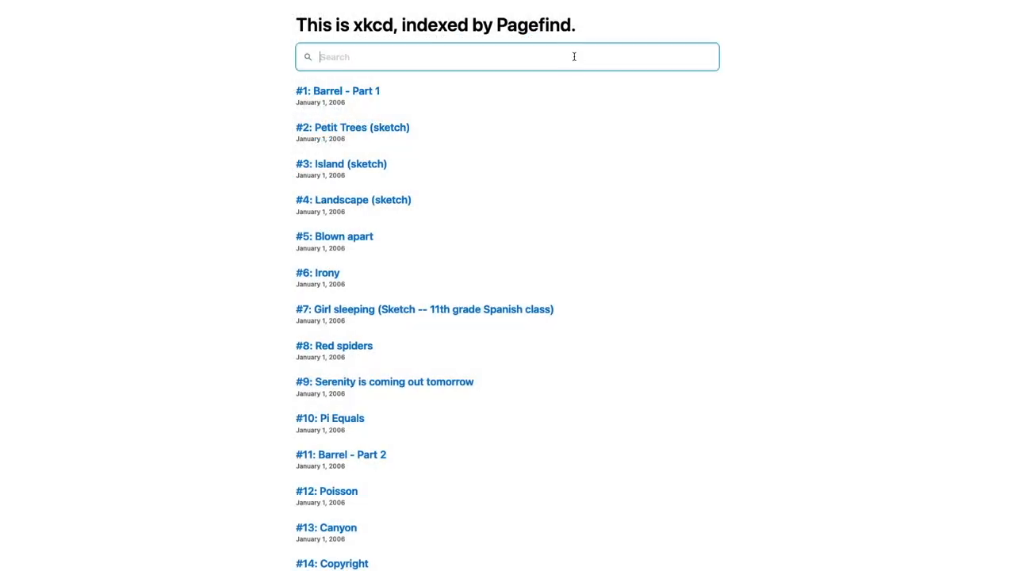
- Filter the 'cloud' results to Black Hat and Hairy comics, then open #1037: Umwelt
text(cloud)
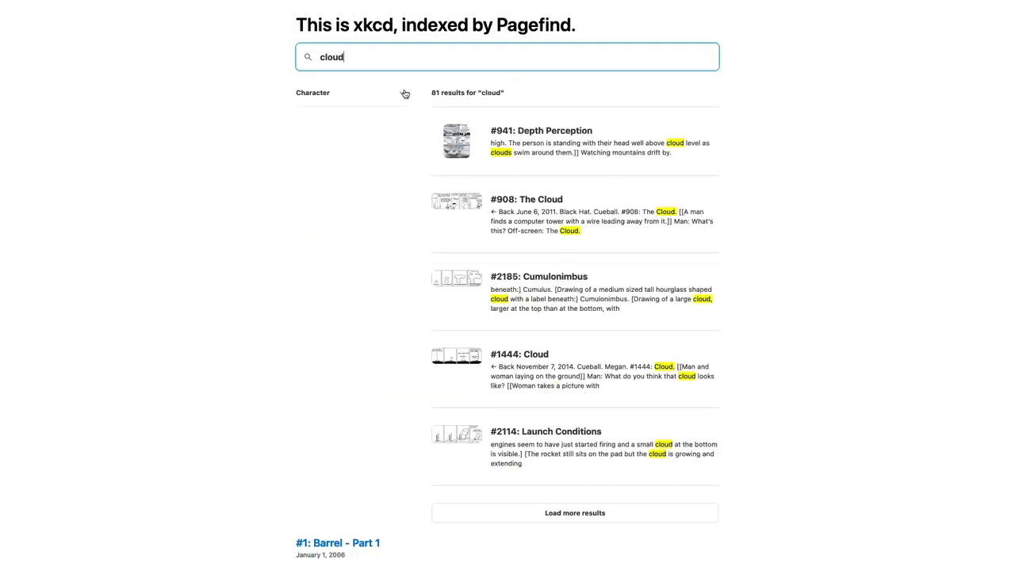
click(299, 138)
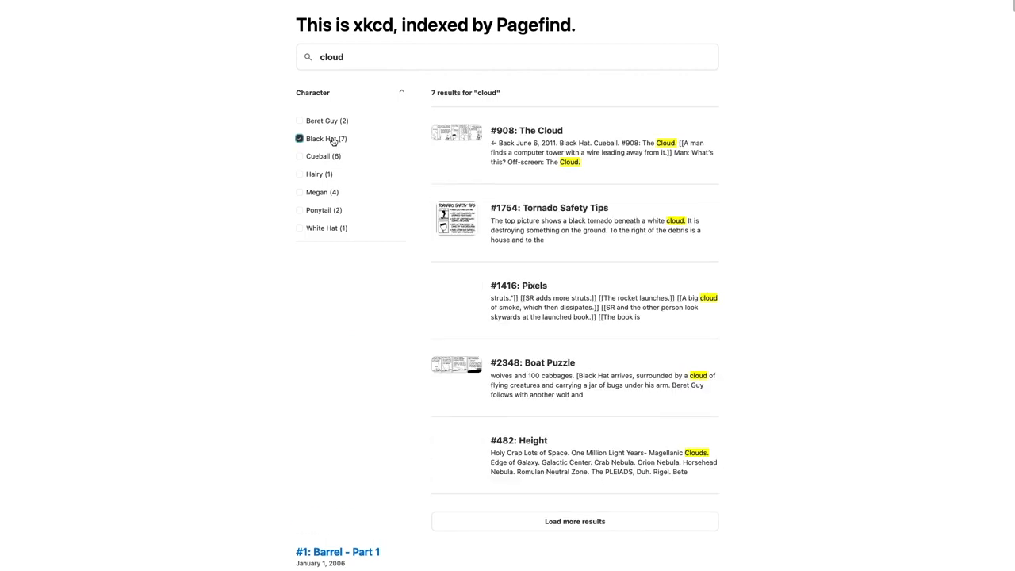
click(298, 173)
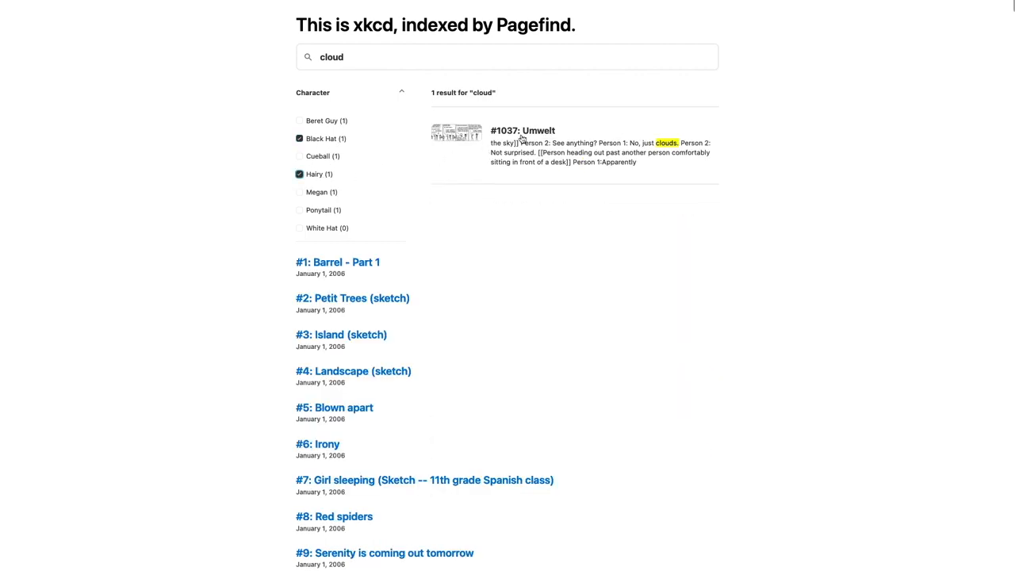
click(523, 130)
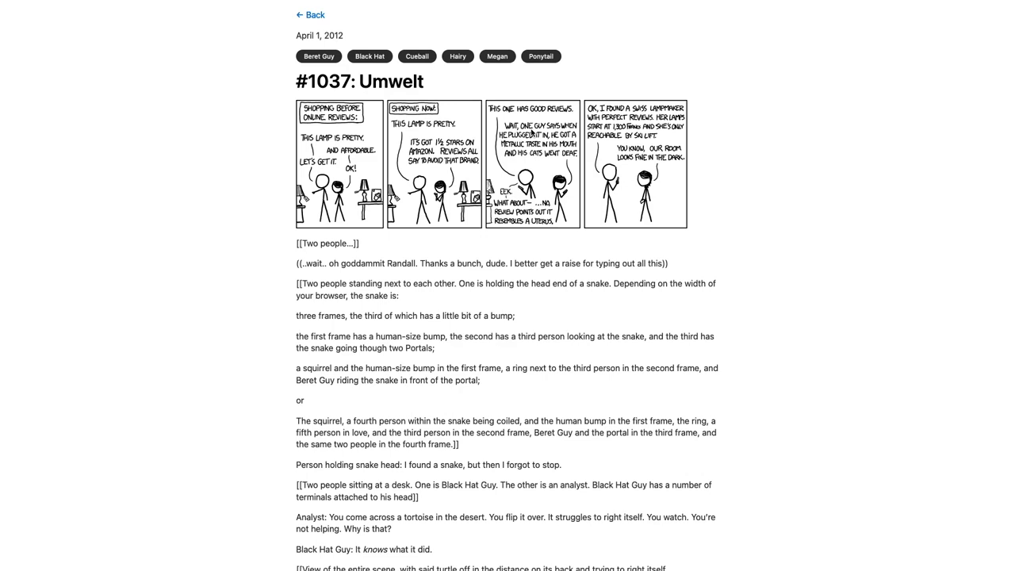
mouse_move(821, 102)
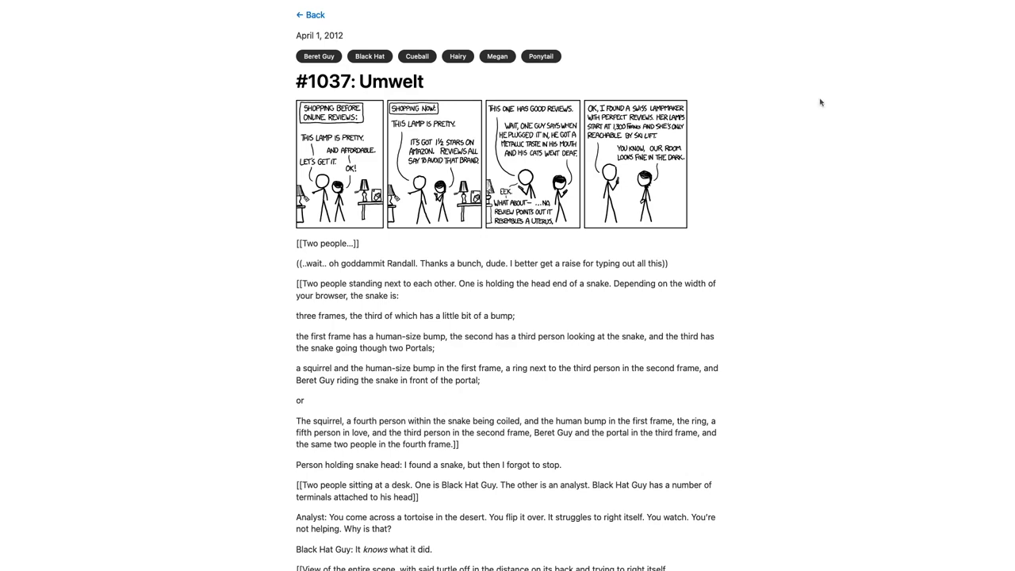
mouse_move(663, 155)
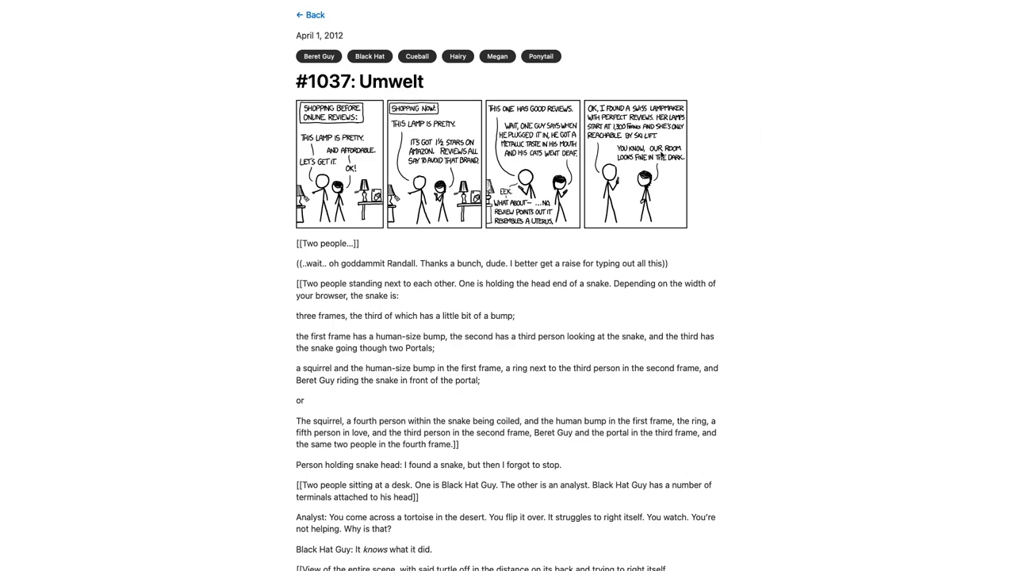
mouse_move(635, 162)
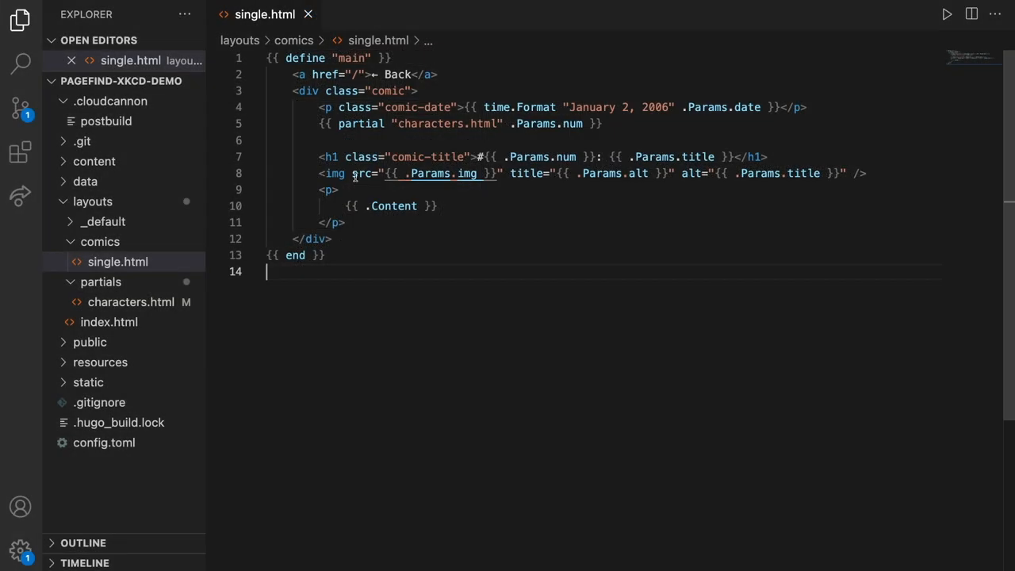
- Add data-pagefind-index-attrs="title" to the img tag in layouts/comics/single.html
text(data-pagefind-index-attrs=")
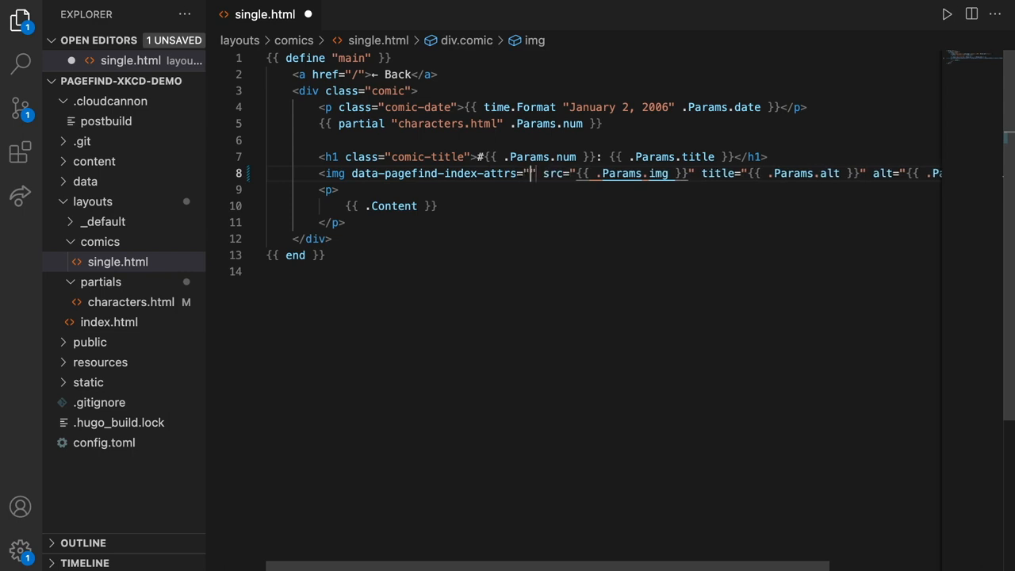
text(title)
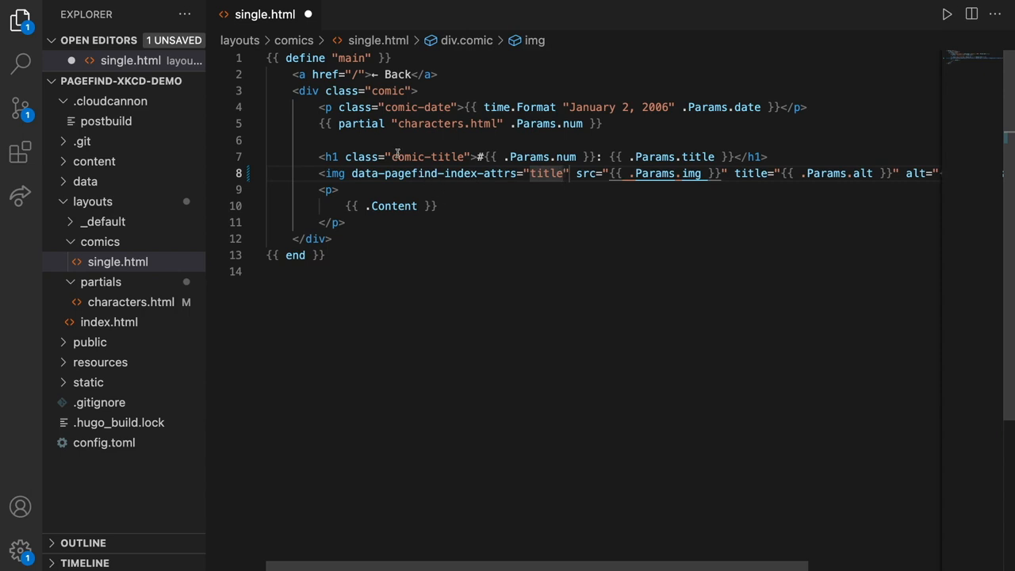
click(340, 107)
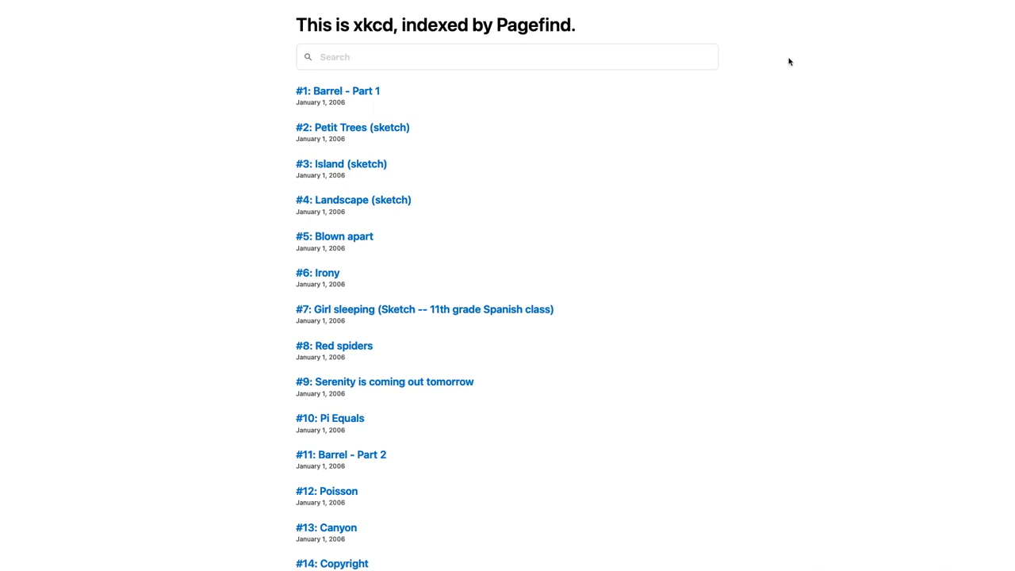
- Search for the quoted phrase "umwelt is the idea" (2 results), then 'Red spiders' (9 results)
text("u)
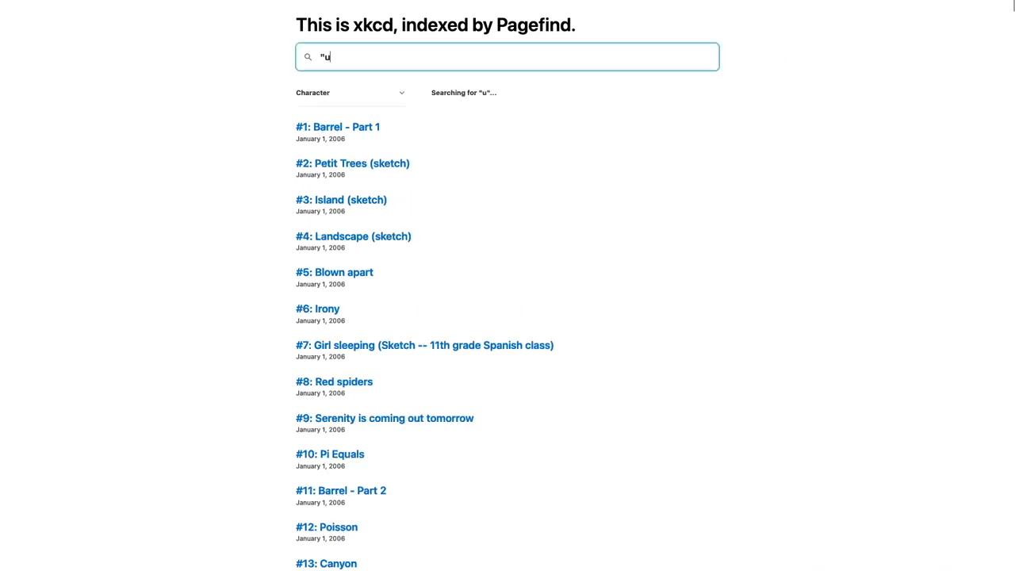
text(mwelt is the idea)
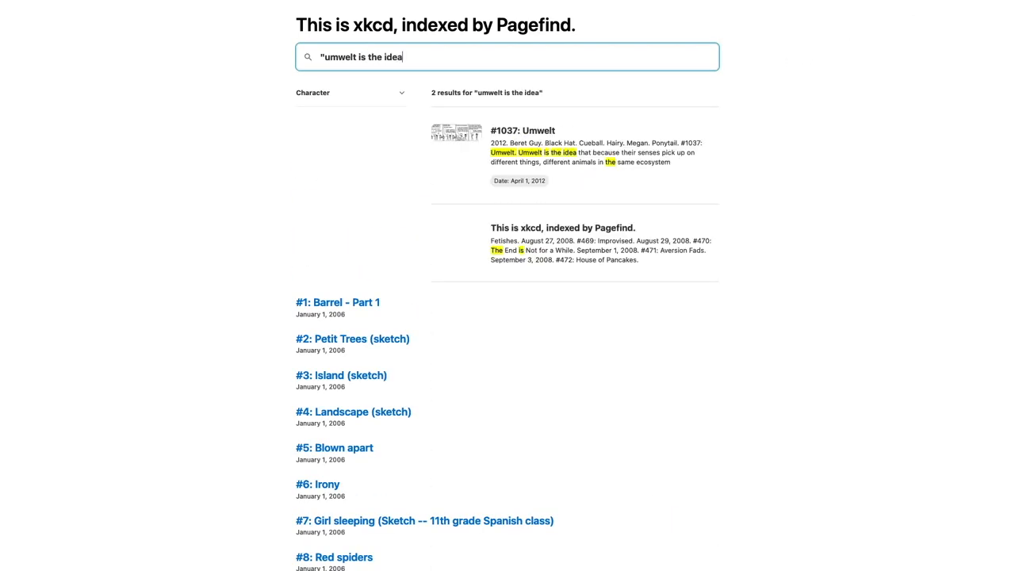
text(")
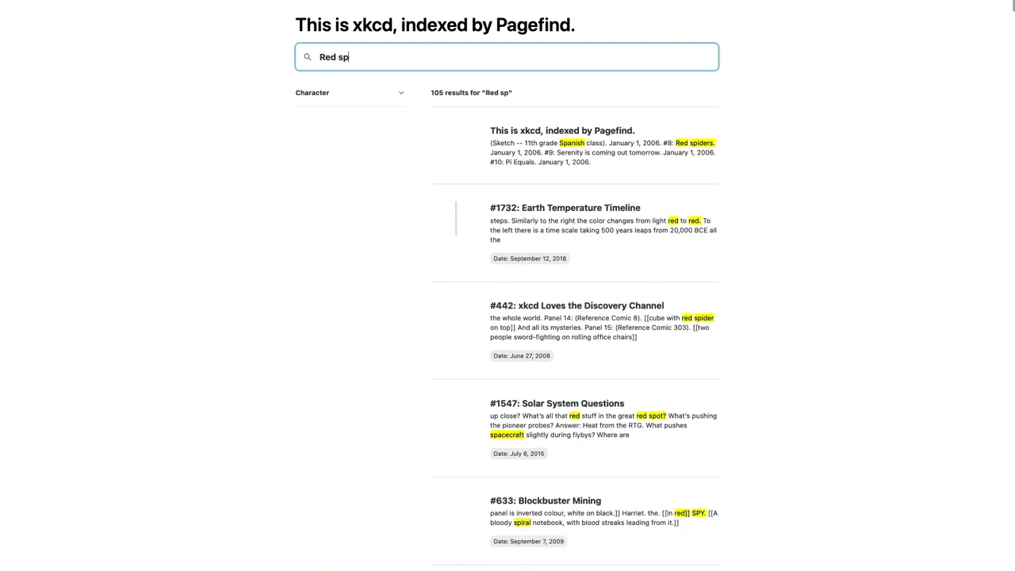
text(iders)
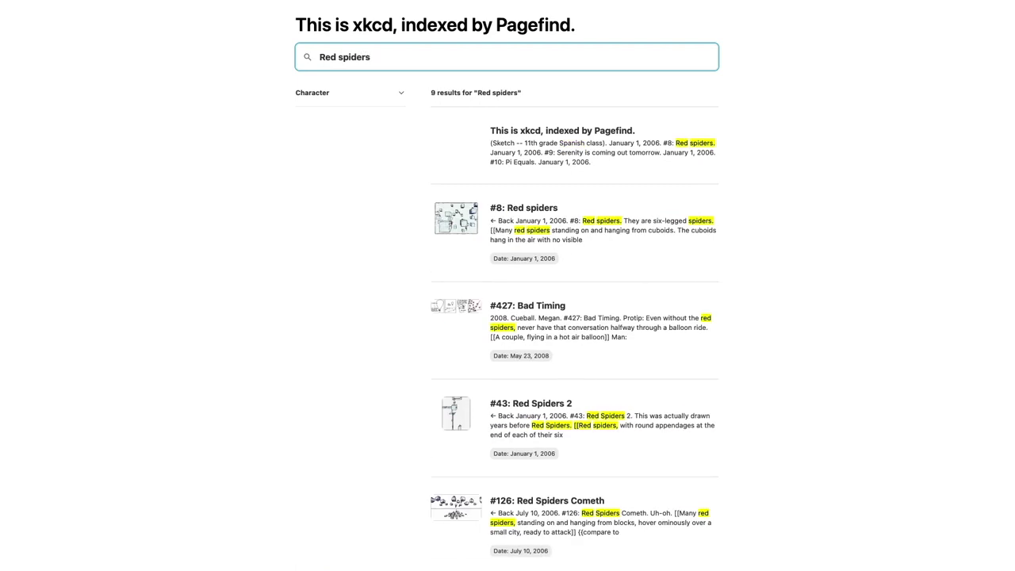
mouse_move(612, 140)
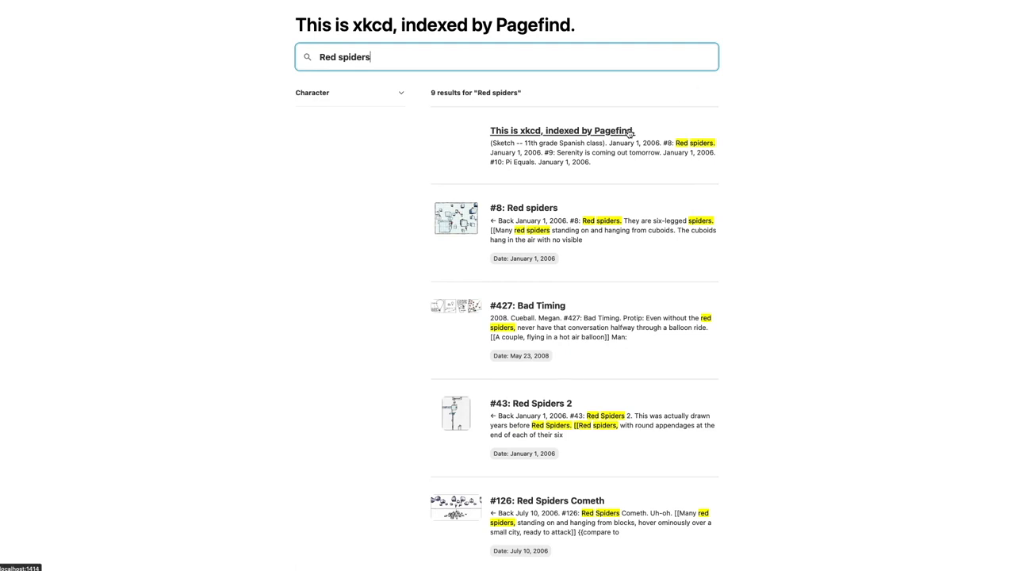
mouse_move(669, 122)
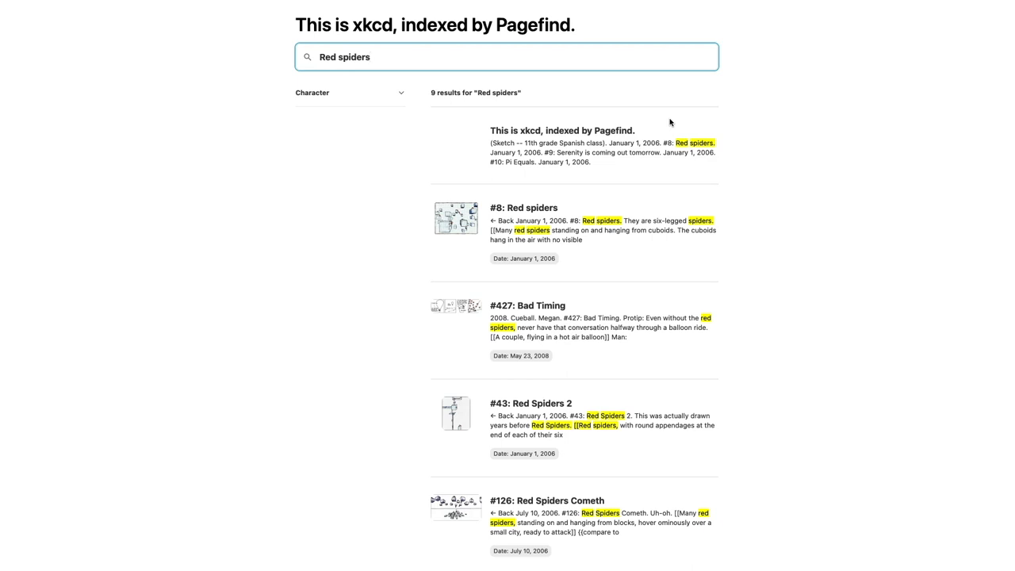
click(508, 57)
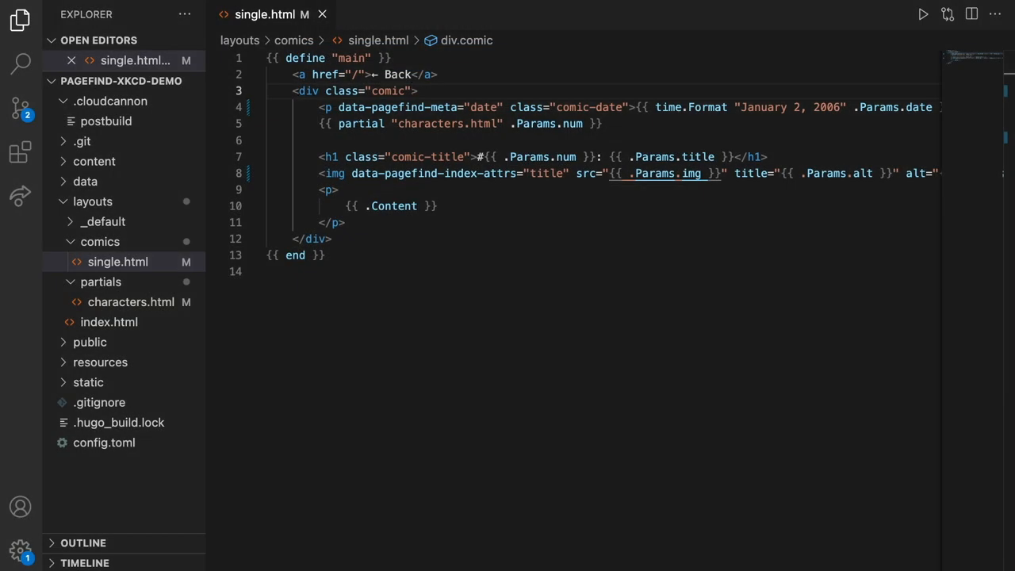
- Add data-pagefind-meta="date" to the comic-date paragraph in single.html
text(data-p)
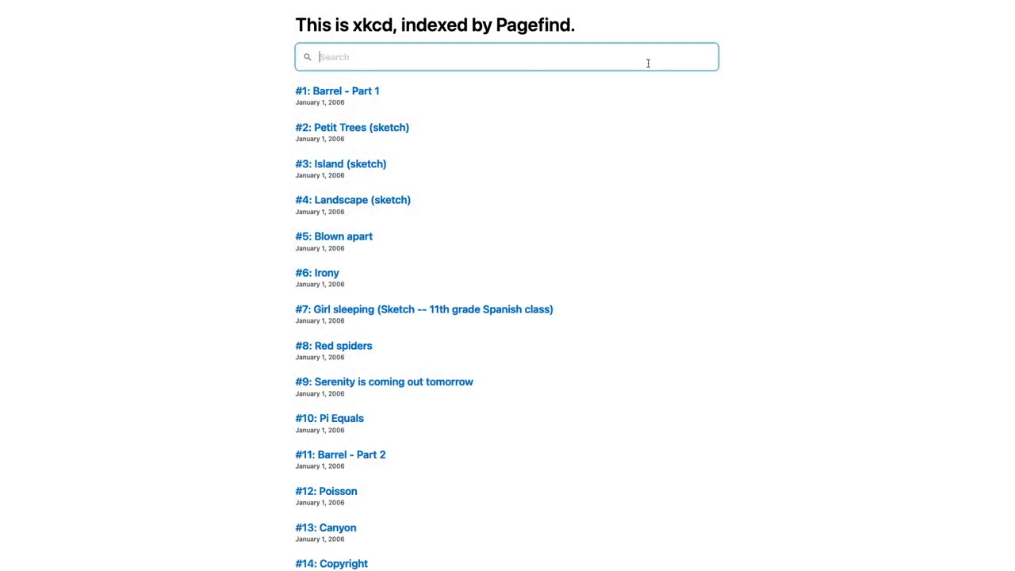
- Search 'Red spiders' and 'usb connector', confirming results now show each comic's date
text(Red spid)
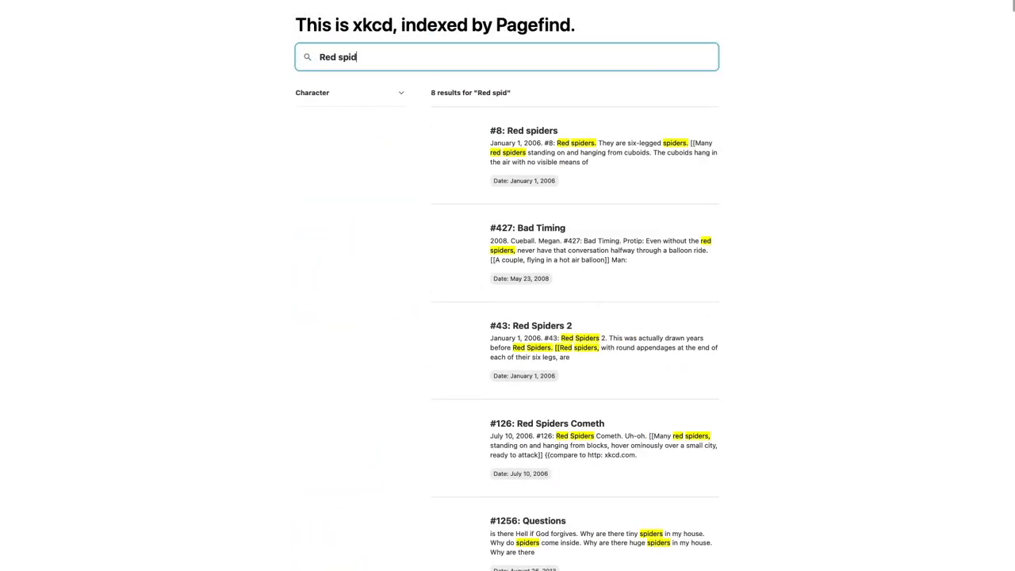
text(ers)
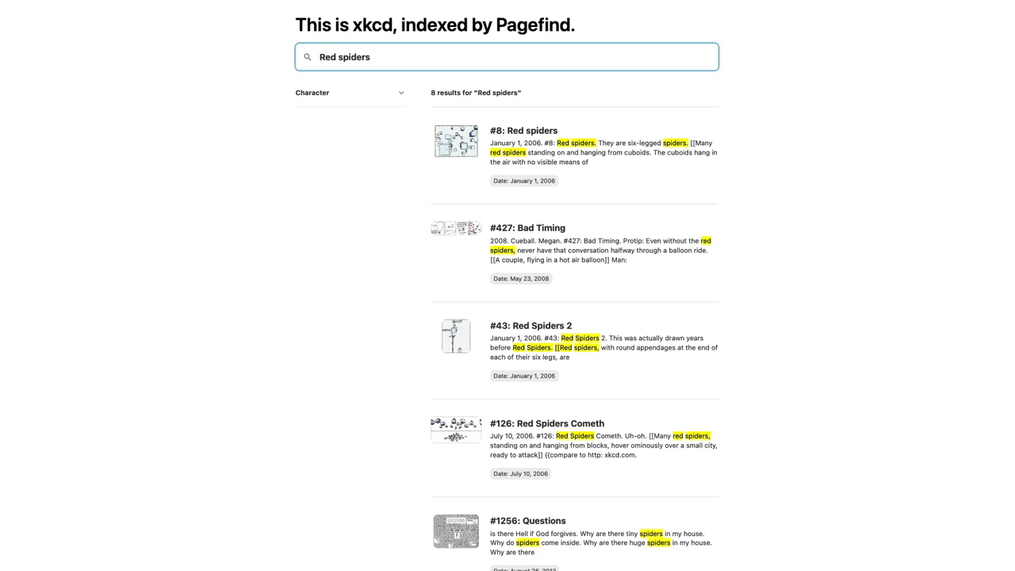
click(508, 57)
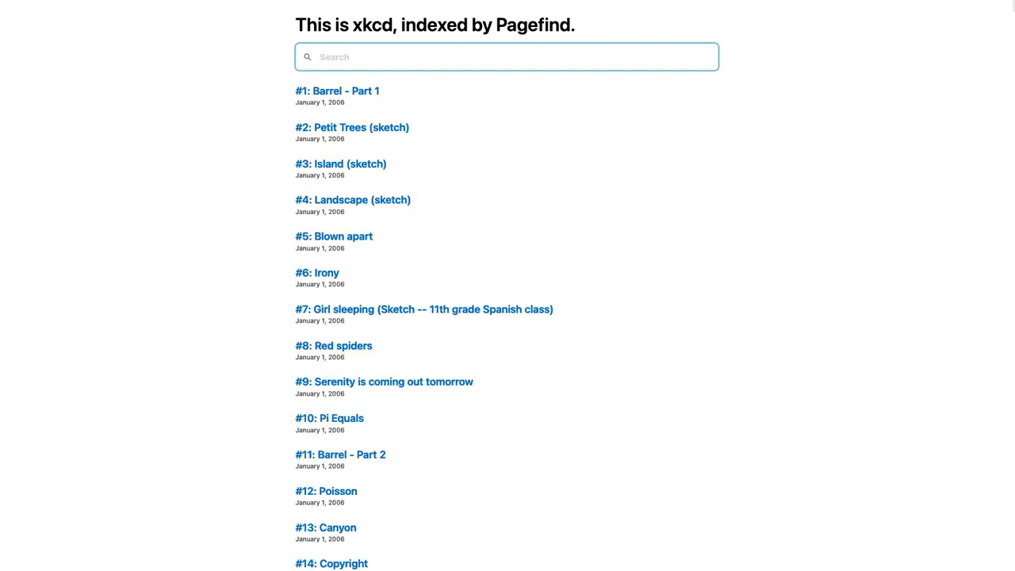
text(usb connect)
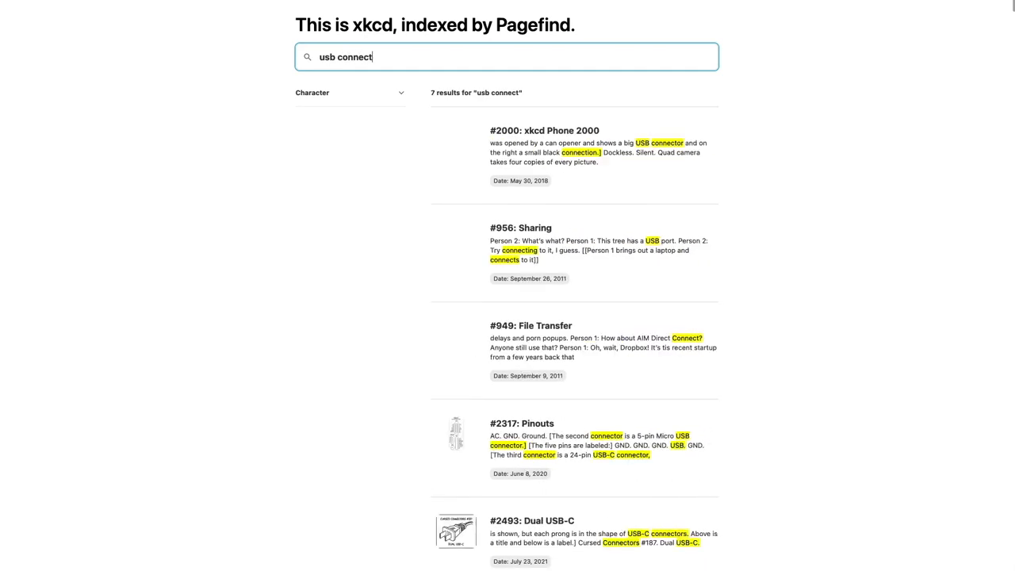
text(or)
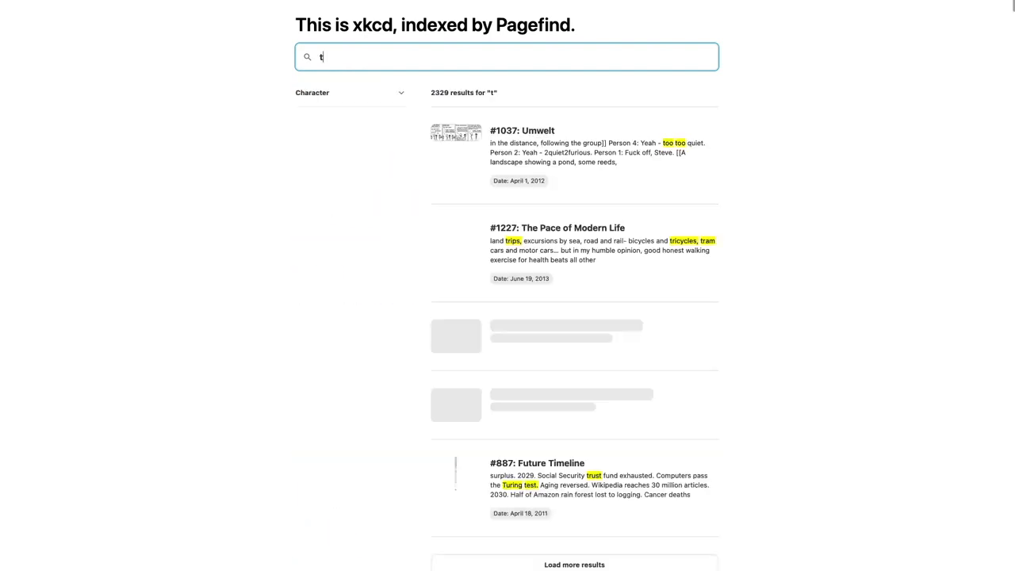
text(herm)
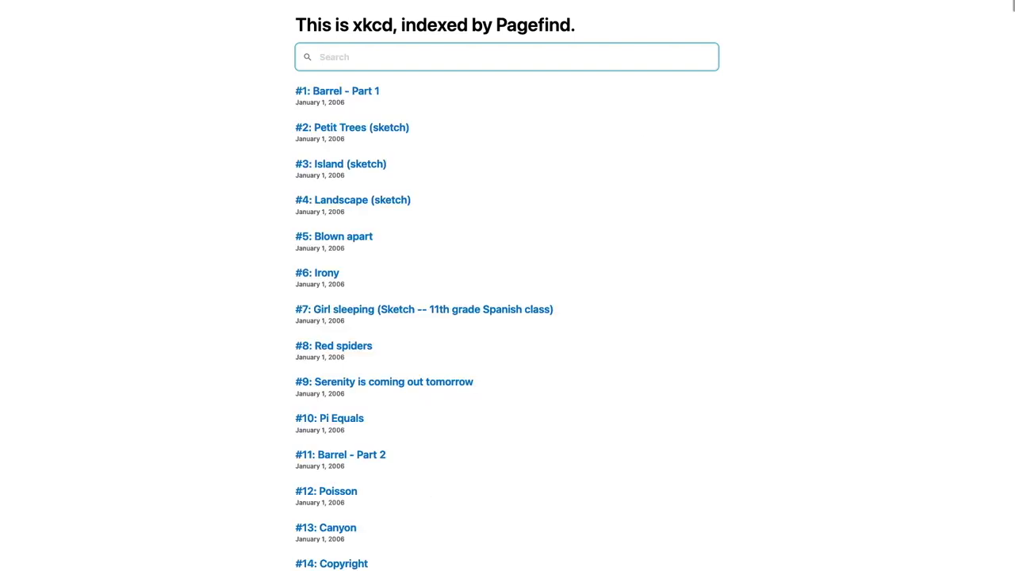
- Search the xkcd demo for the orange, then the quoted phrase "the orange" returning 22 results
text(the orange)
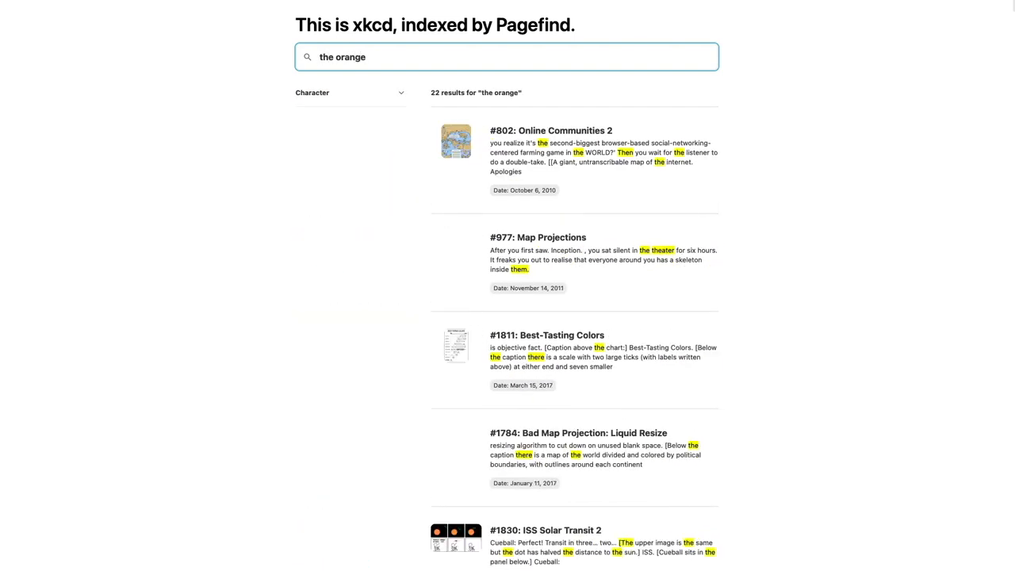
text("the orange")
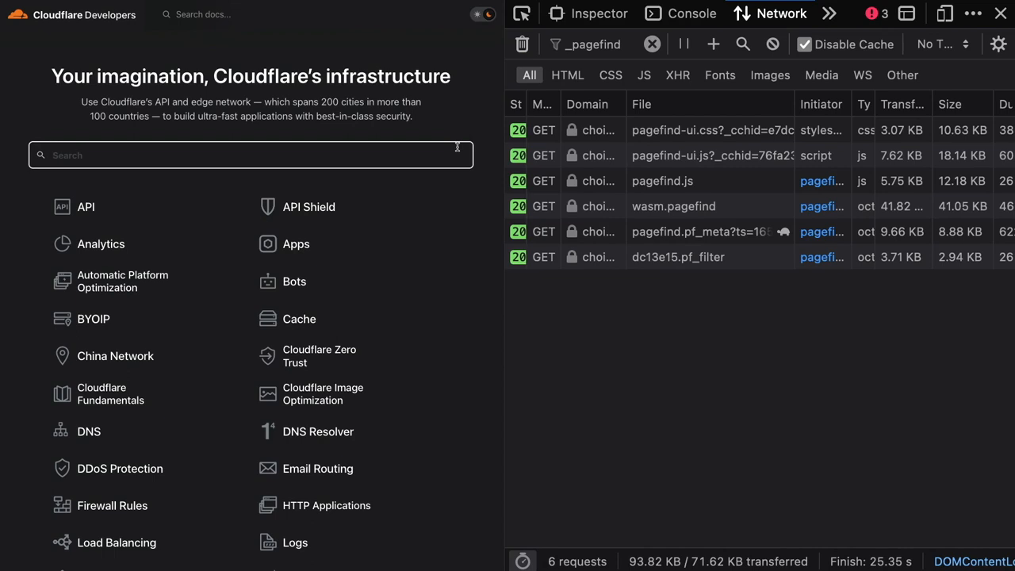
- Search Cloudflare docs for dashboard and show the results with product filters
text(dashboard)
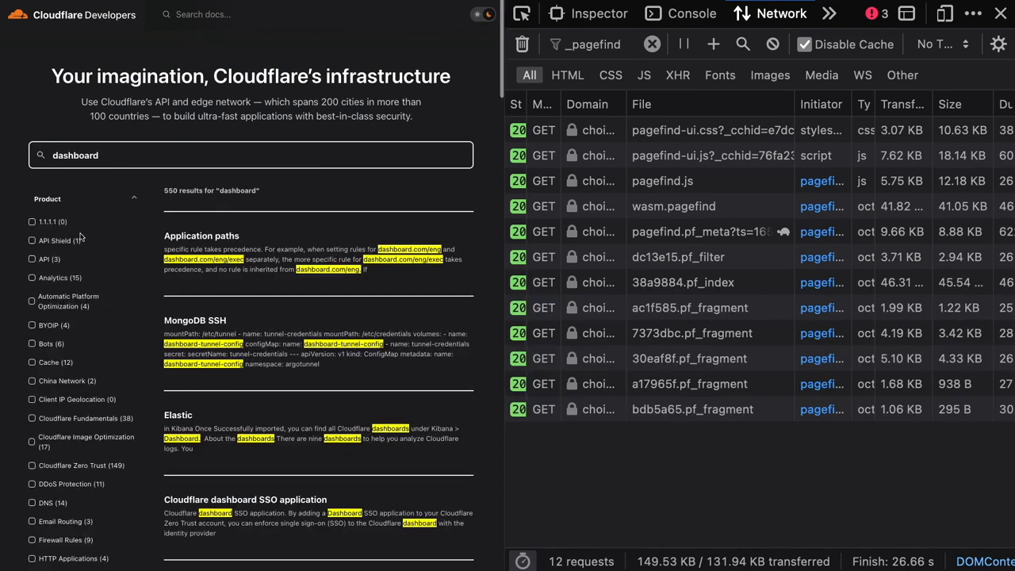
click(31, 242)
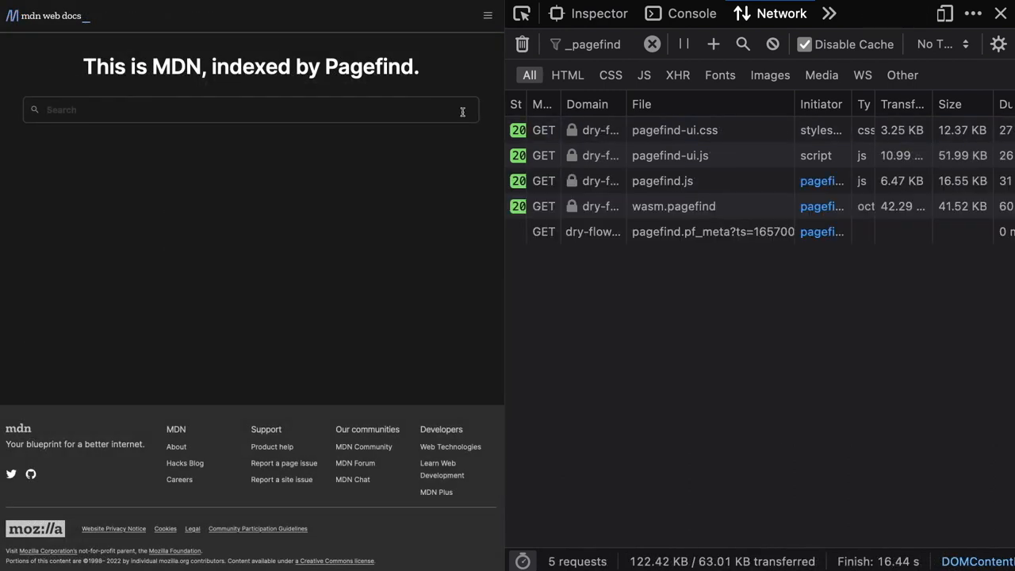
- Search MDN for dom, then the quoted phrase "css container" yielding 47 results
text(dom)
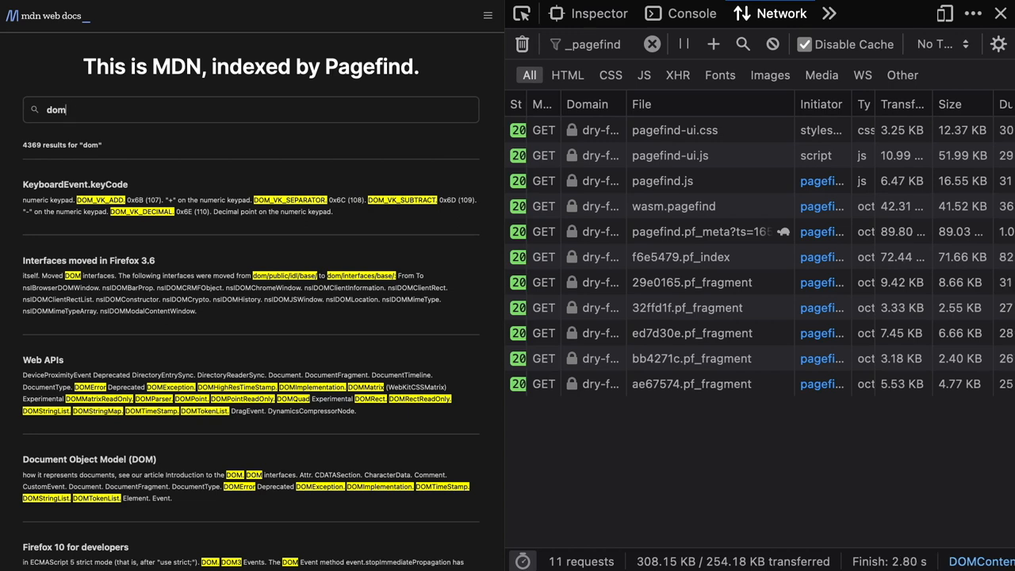
text("cs)
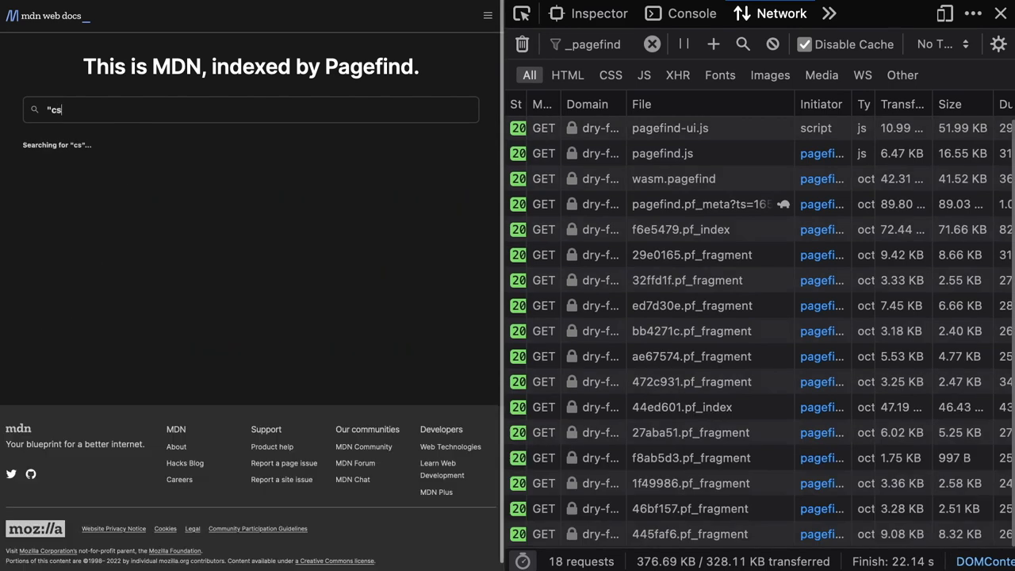
text(s container")
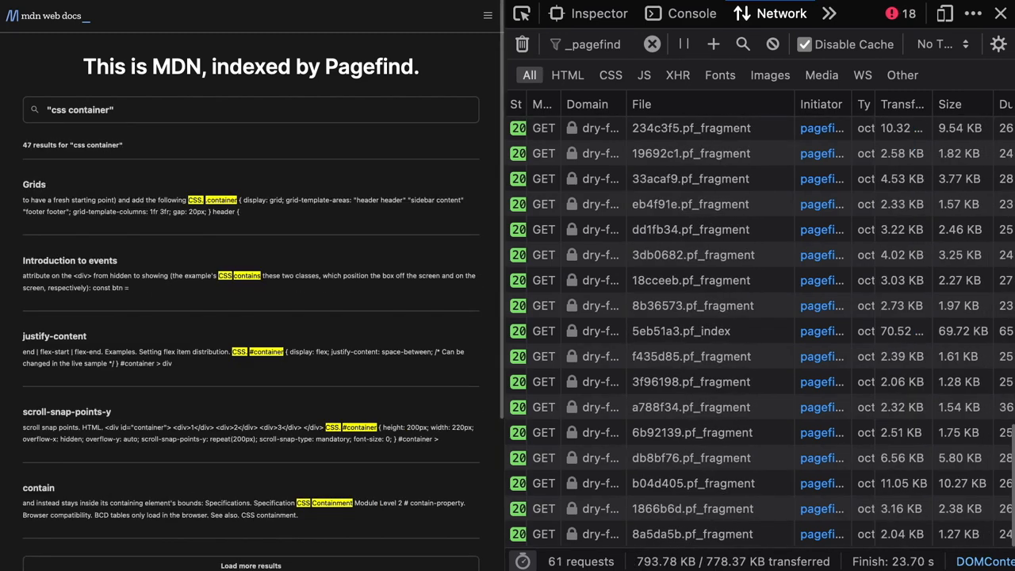